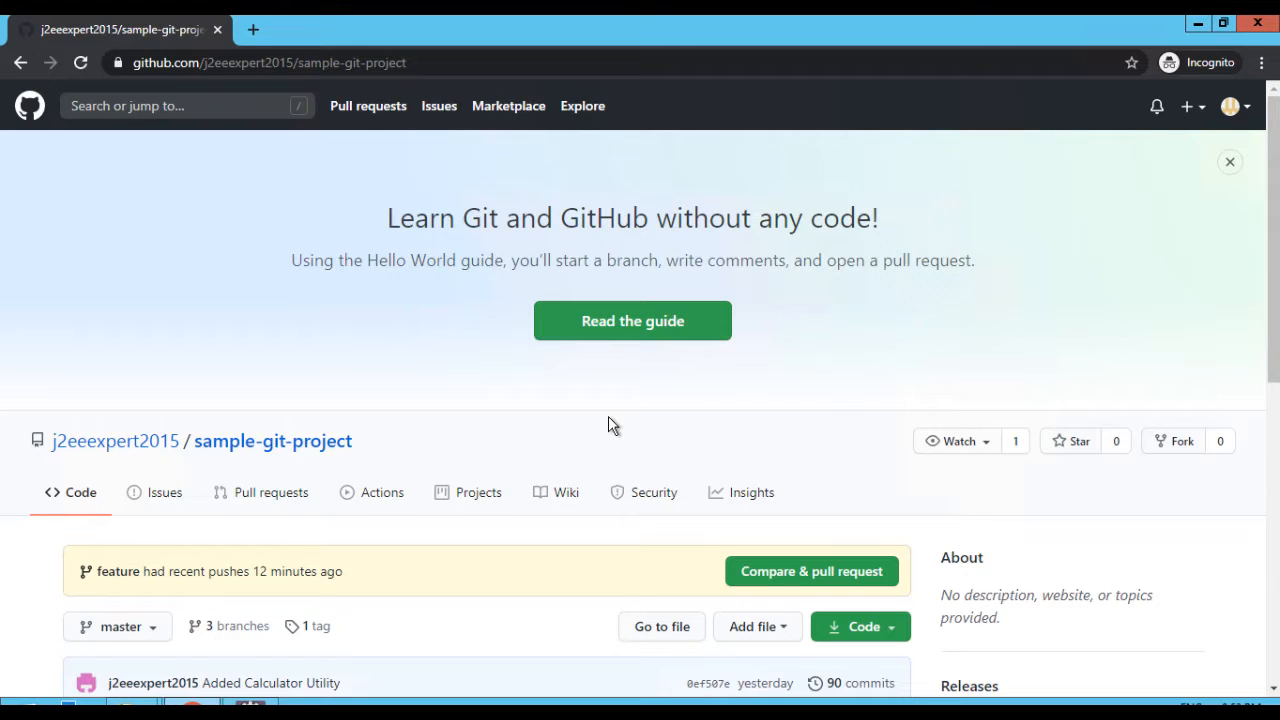
Browse the repository's branches and start a pull request from feature into master.
scroll("down", 3)
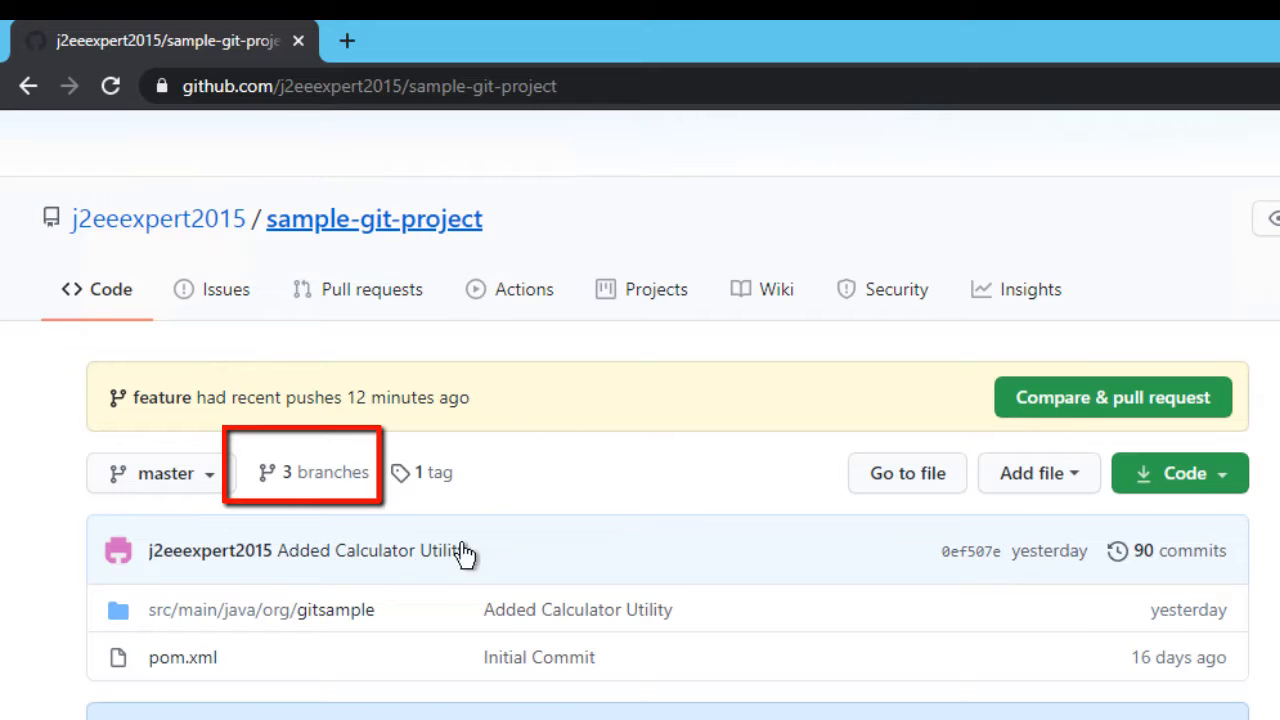
mouse_move(320, 472)
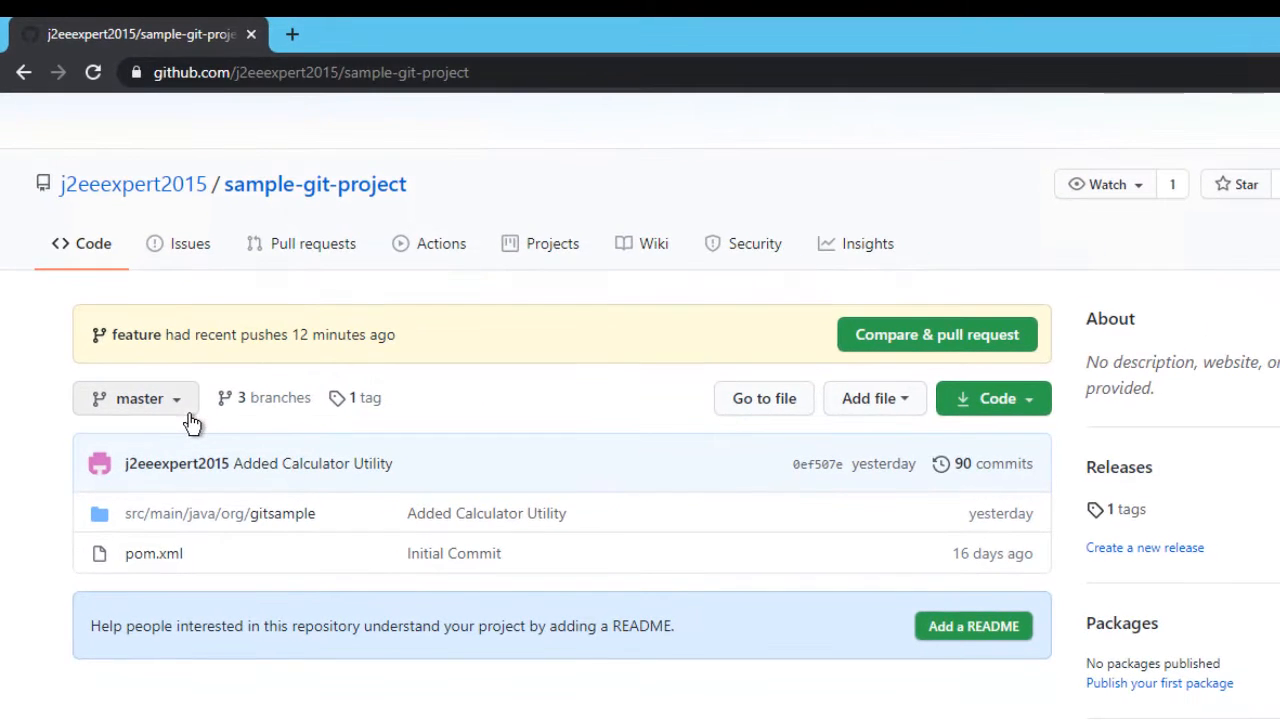
left_click(136, 398)
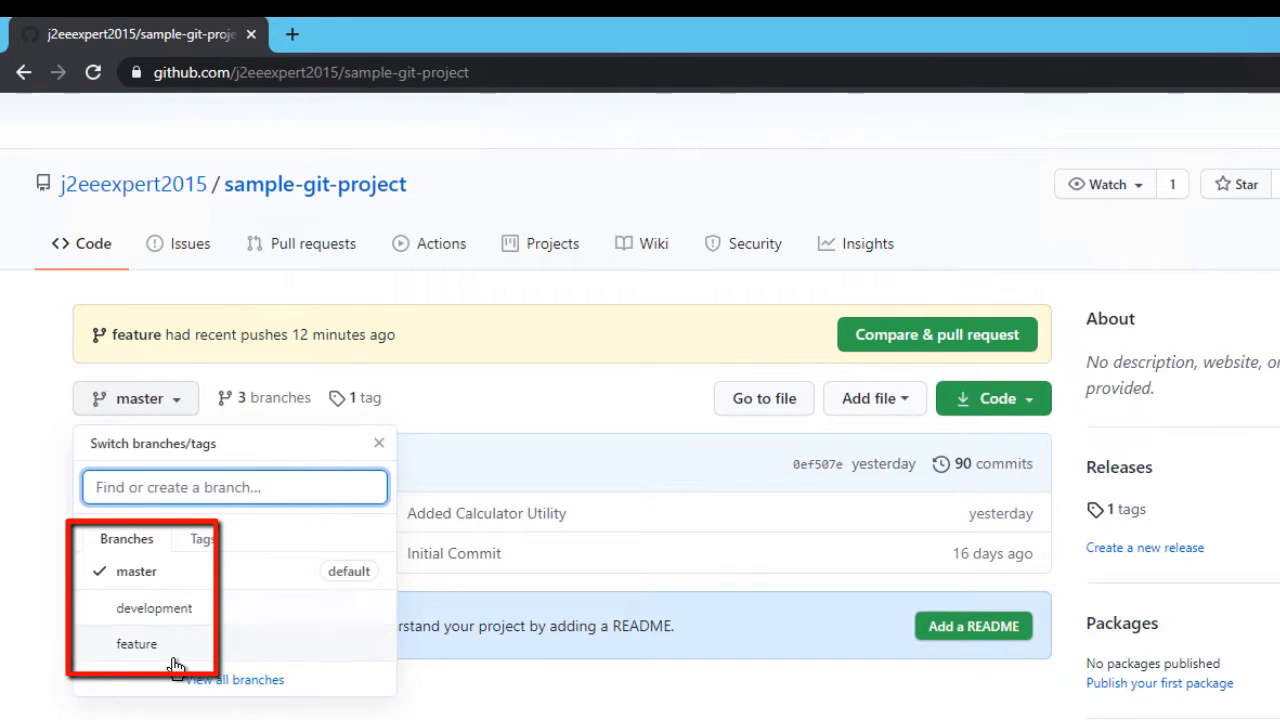
mouse_move(175, 602)
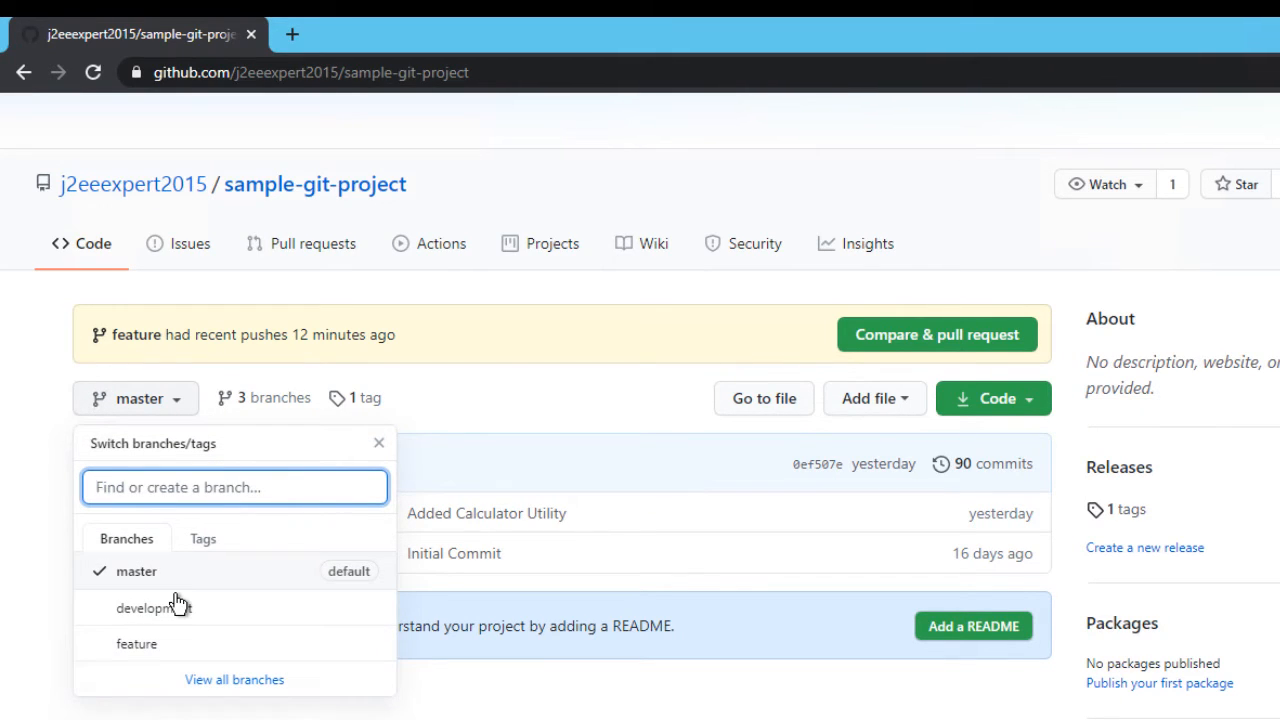
mouse_move(175, 608)
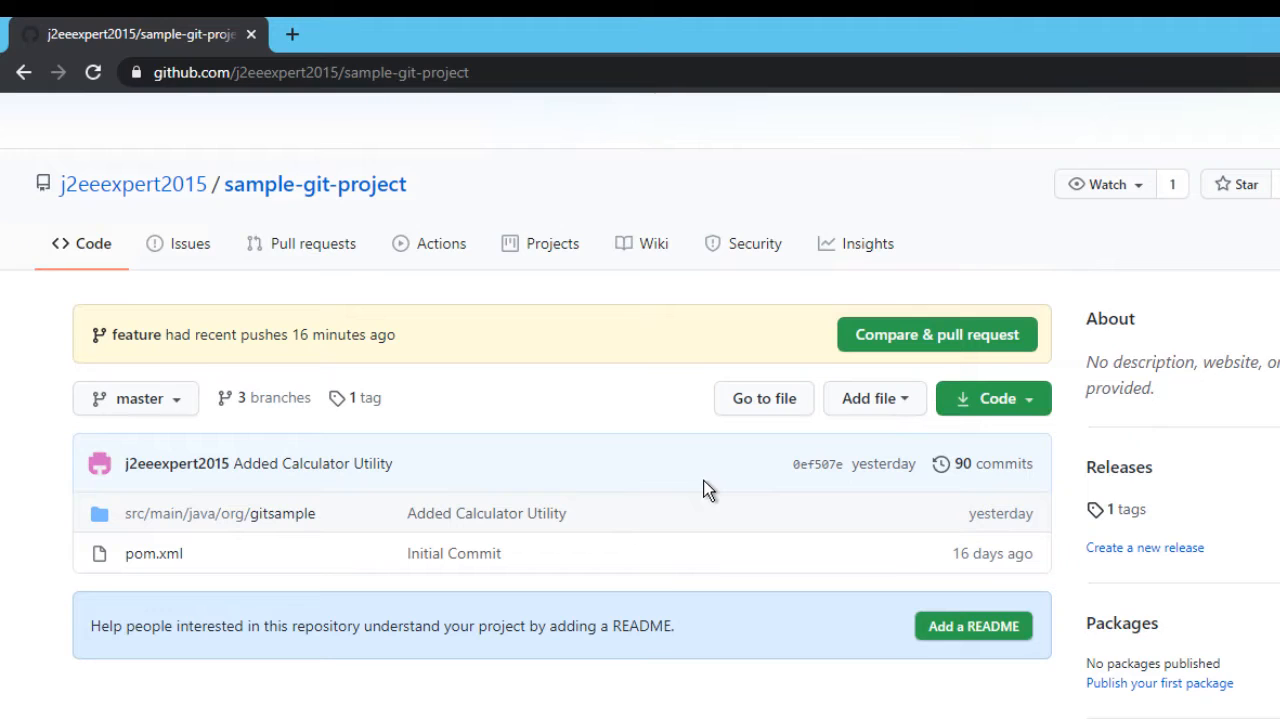
mouse_move(445, 430)
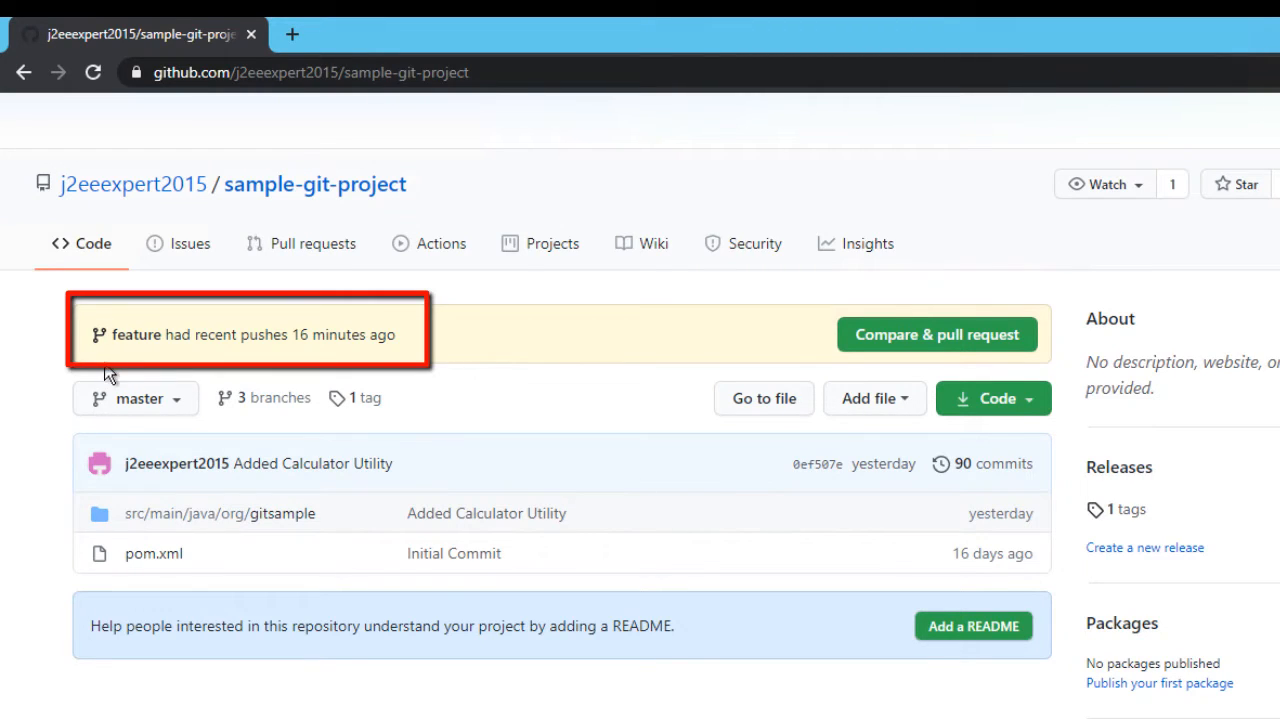
mouse_move(615, 360)
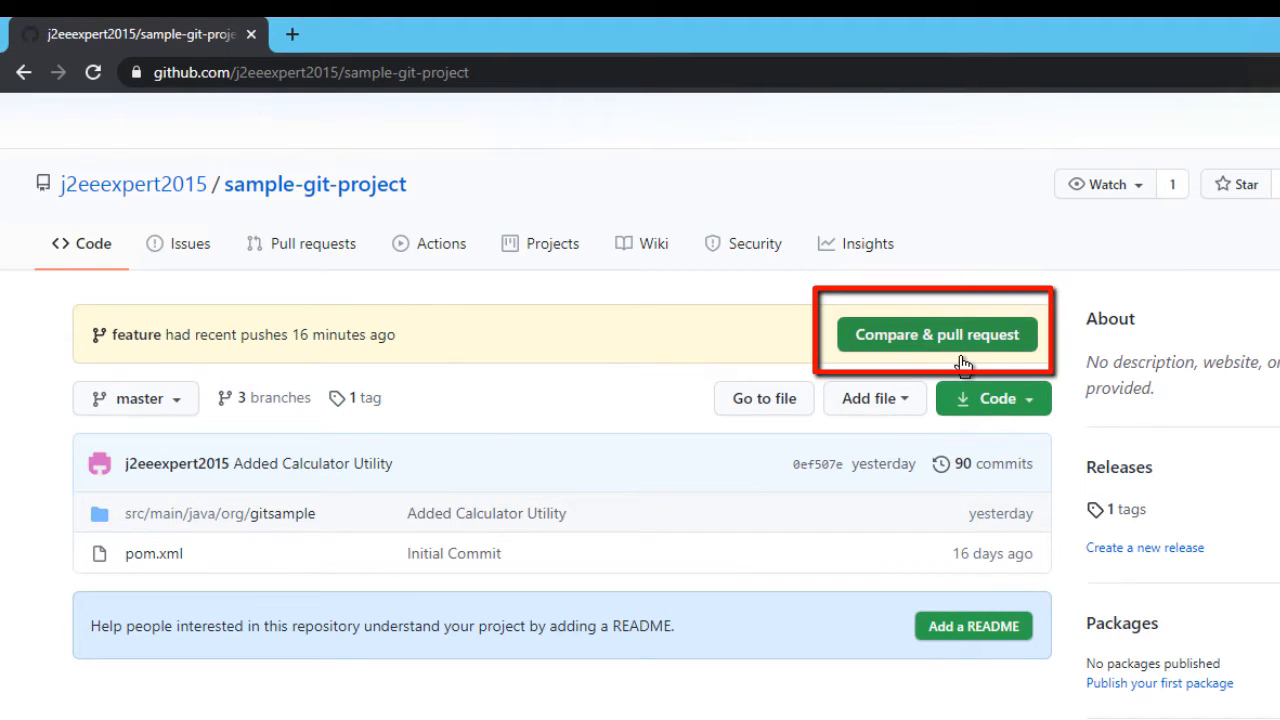
mouse_move(303, 373)
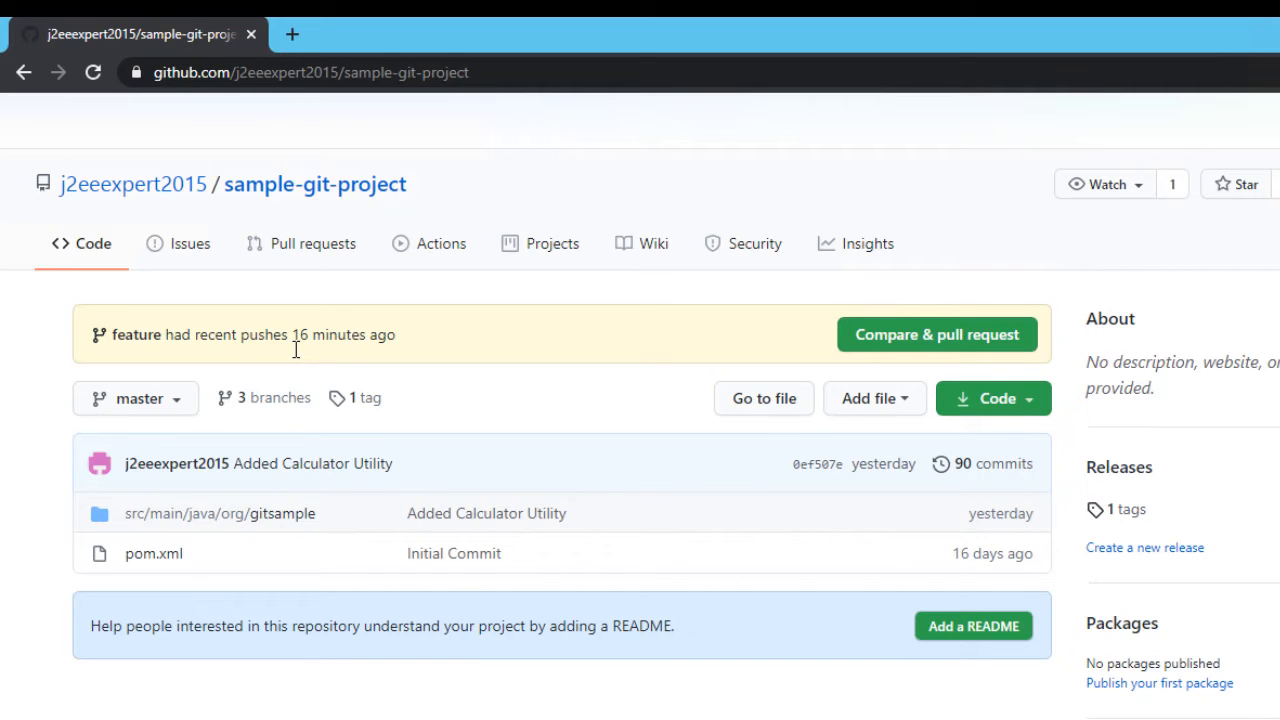
scroll("down", 3)
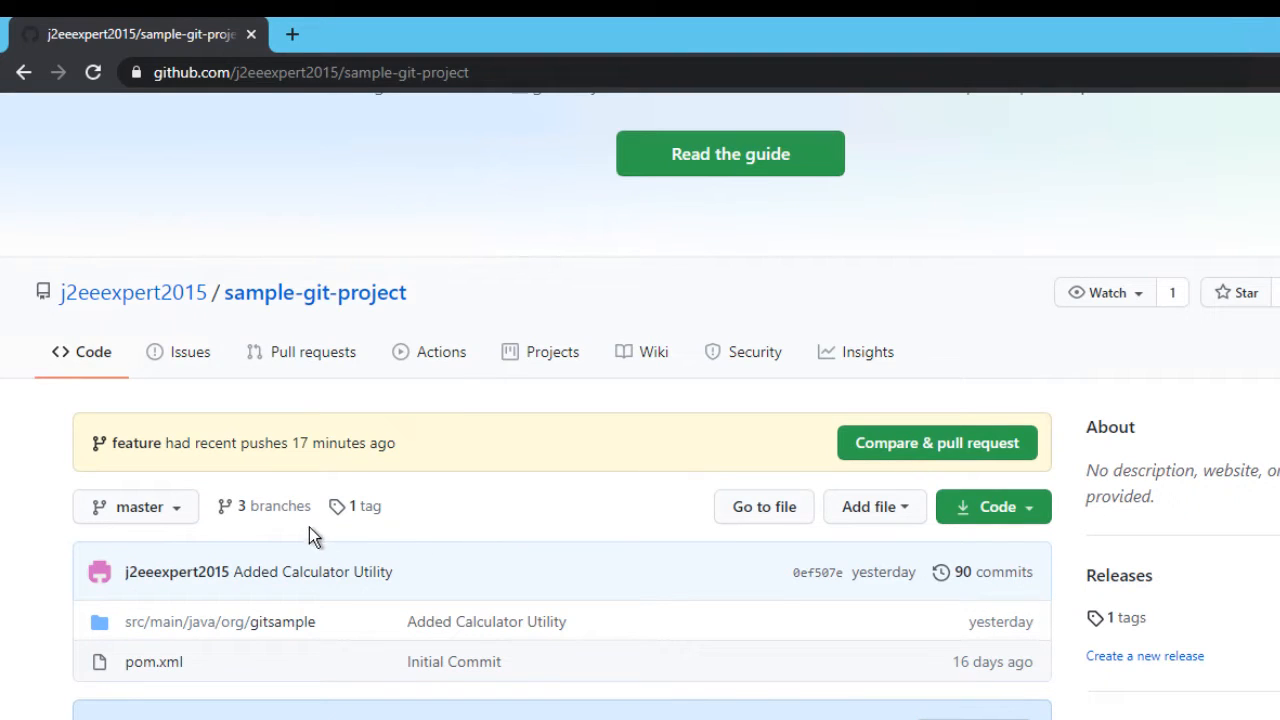
left_click(264, 506)
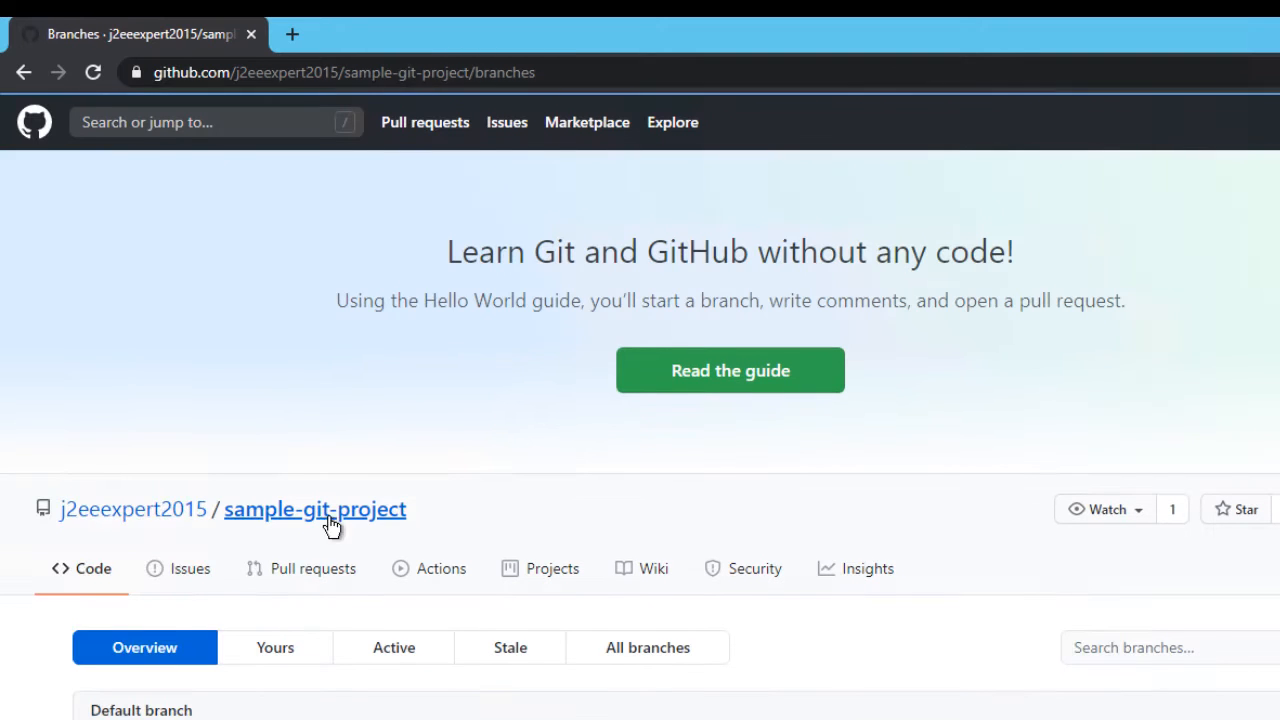
scroll("down", 3)
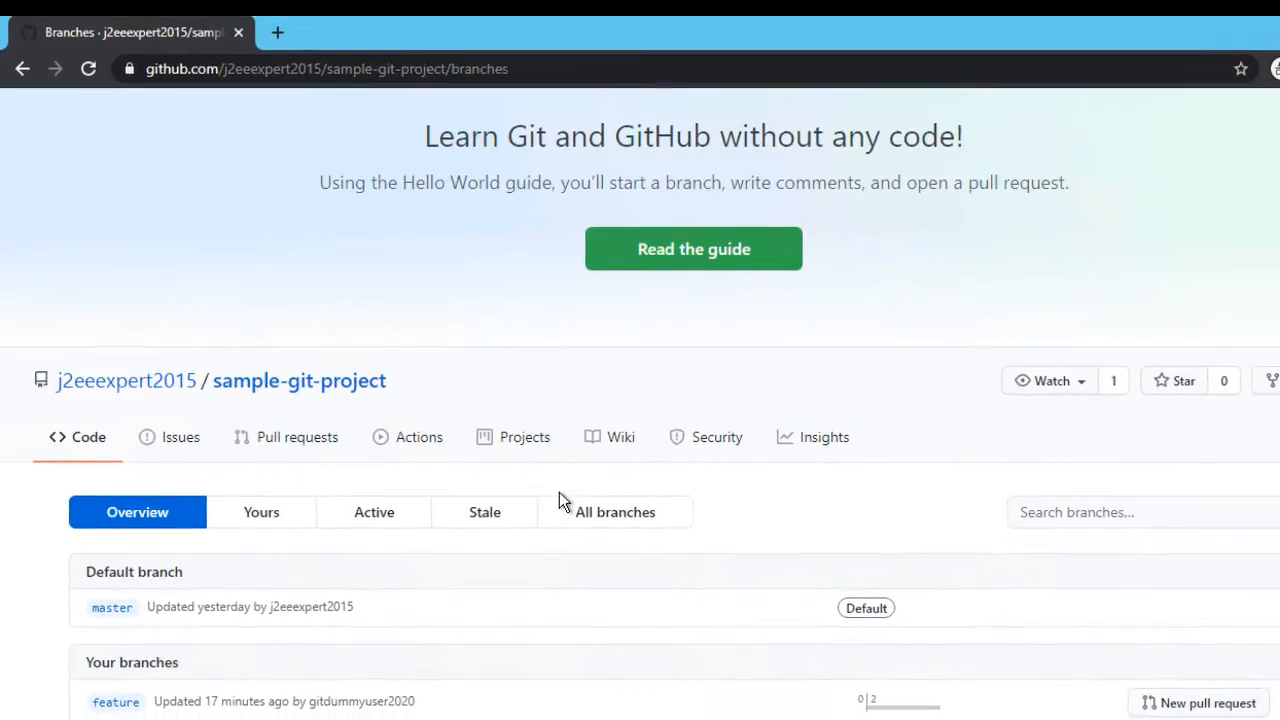
scroll("down", 3)
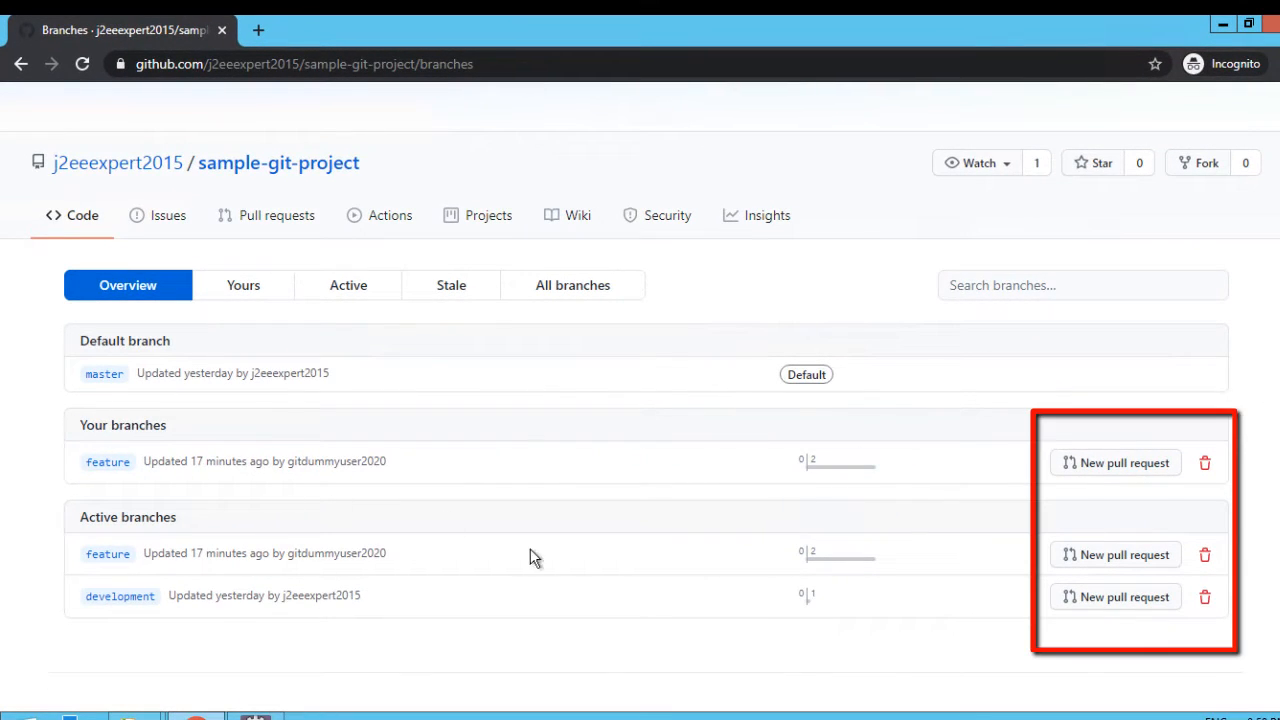
mouse_move(320, 595)
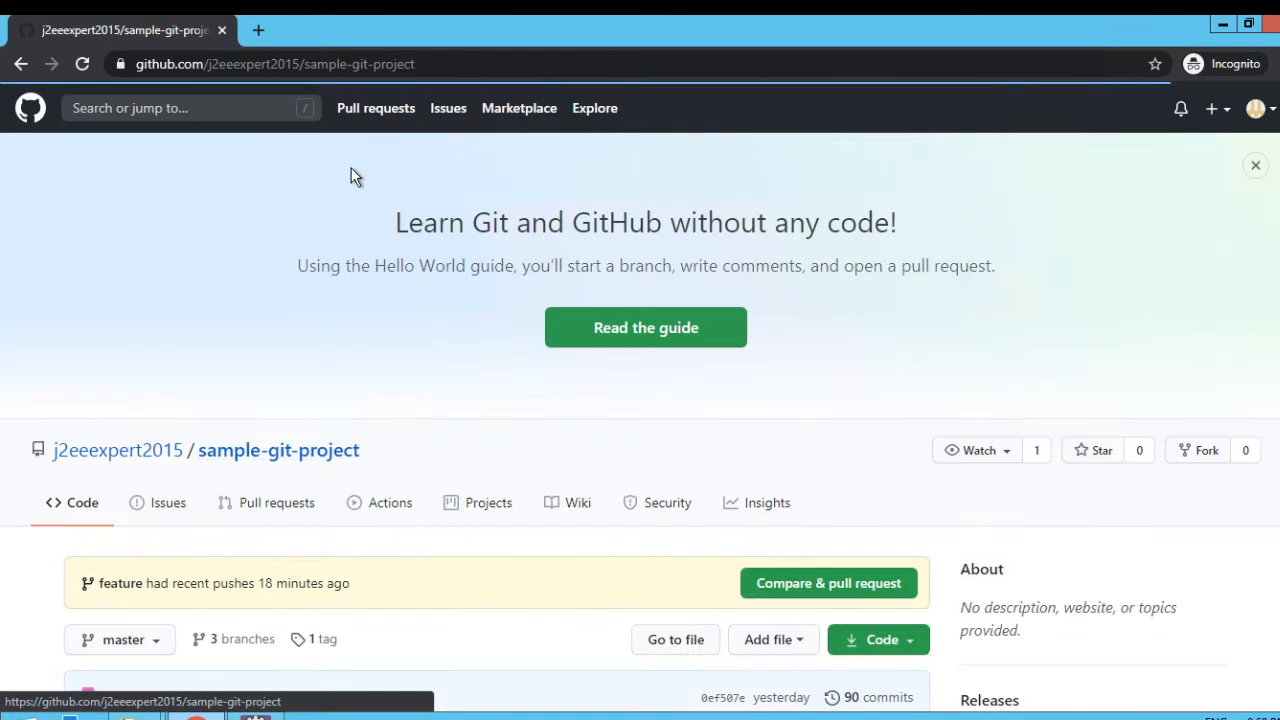
left_click(1255, 165)
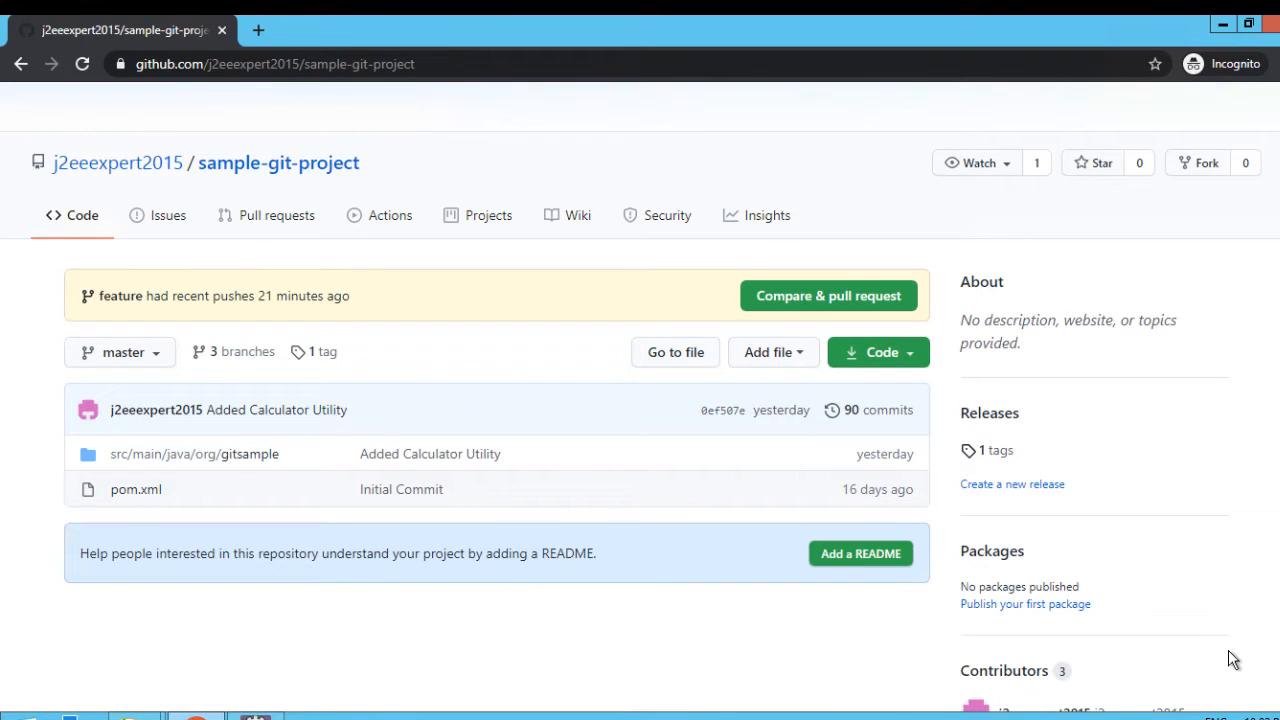
mouse_move(828, 295)
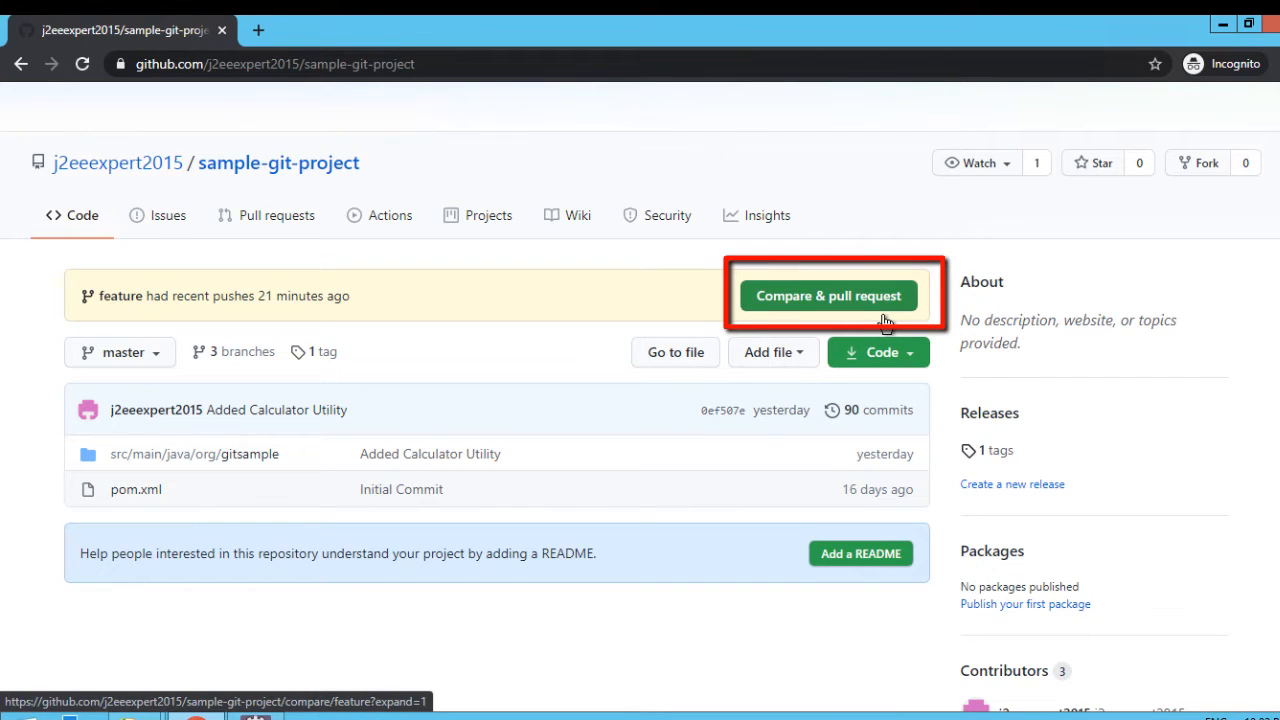
left_click(827, 295)
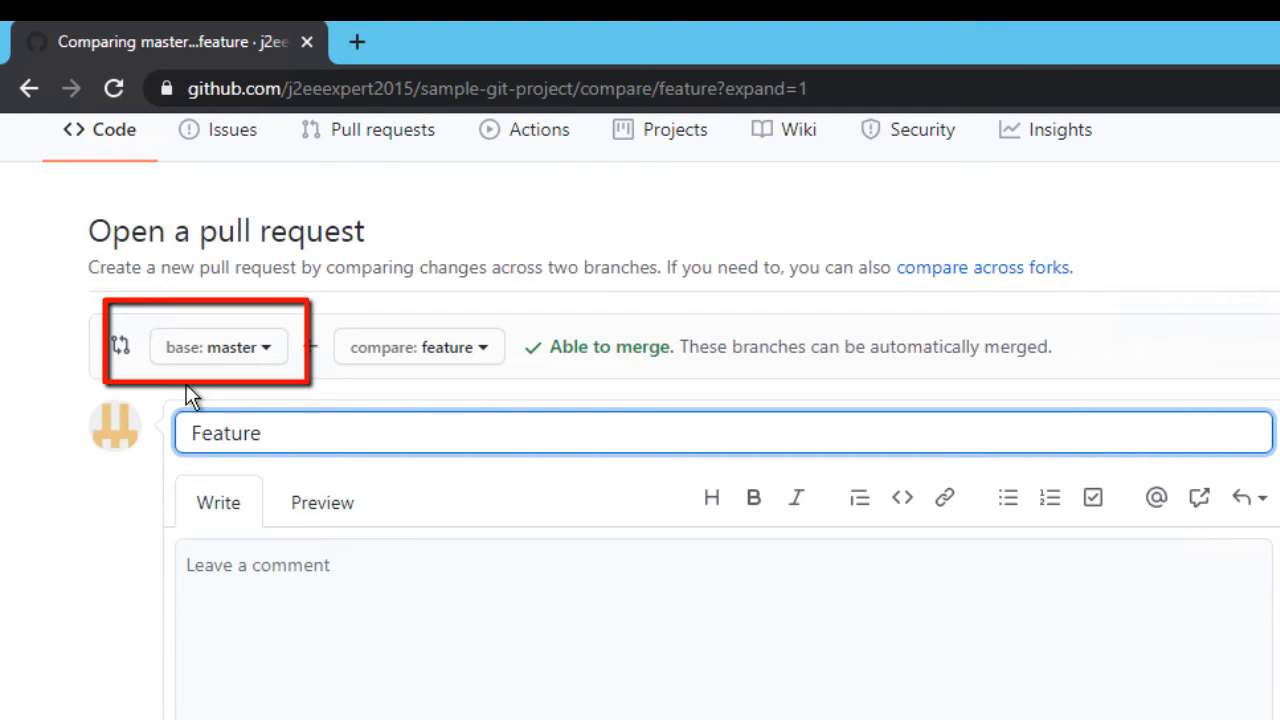
mouse_move(315, 400)
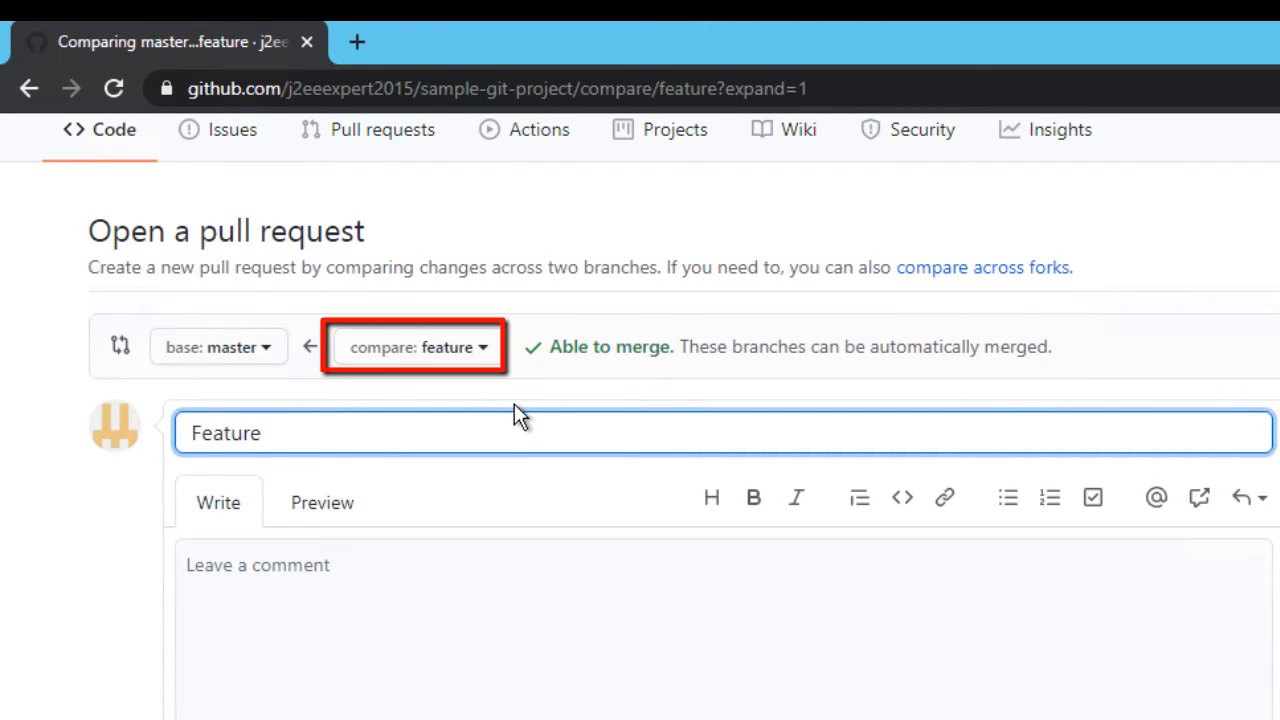
mouse_move(530, 402)
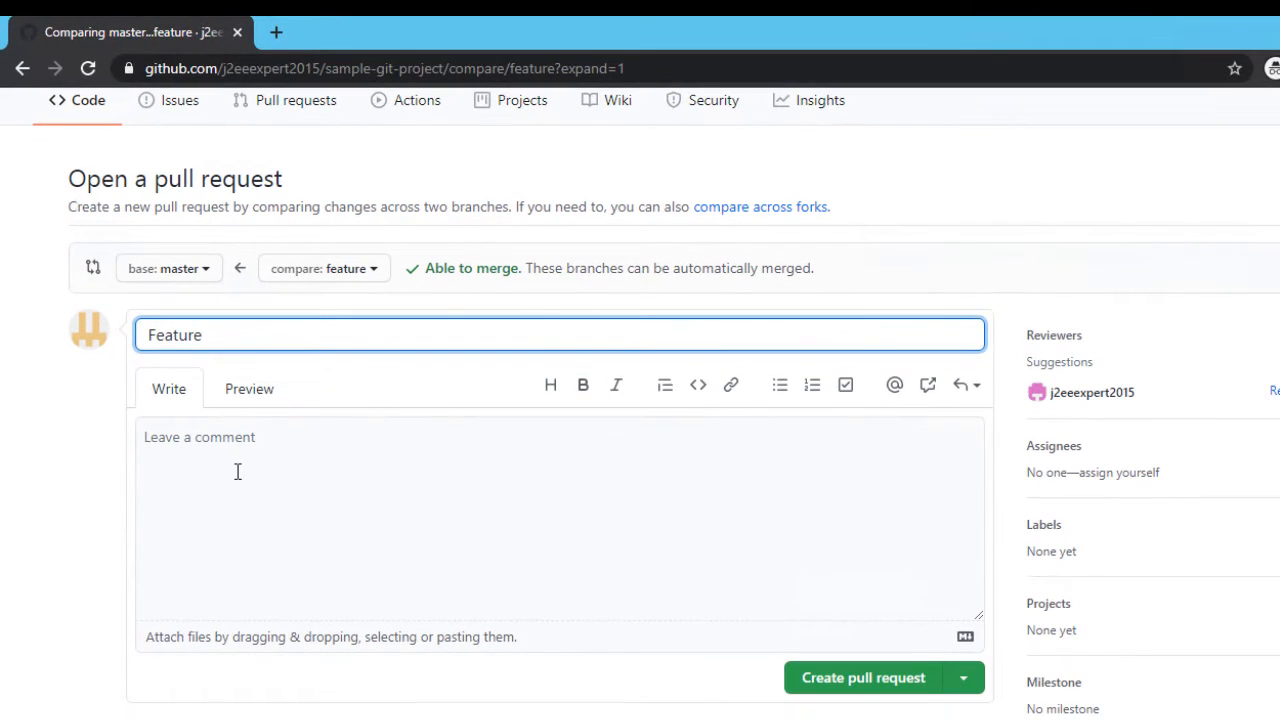
Enter 'Added change for calculator' as the pull request description.
left_click(240, 480)
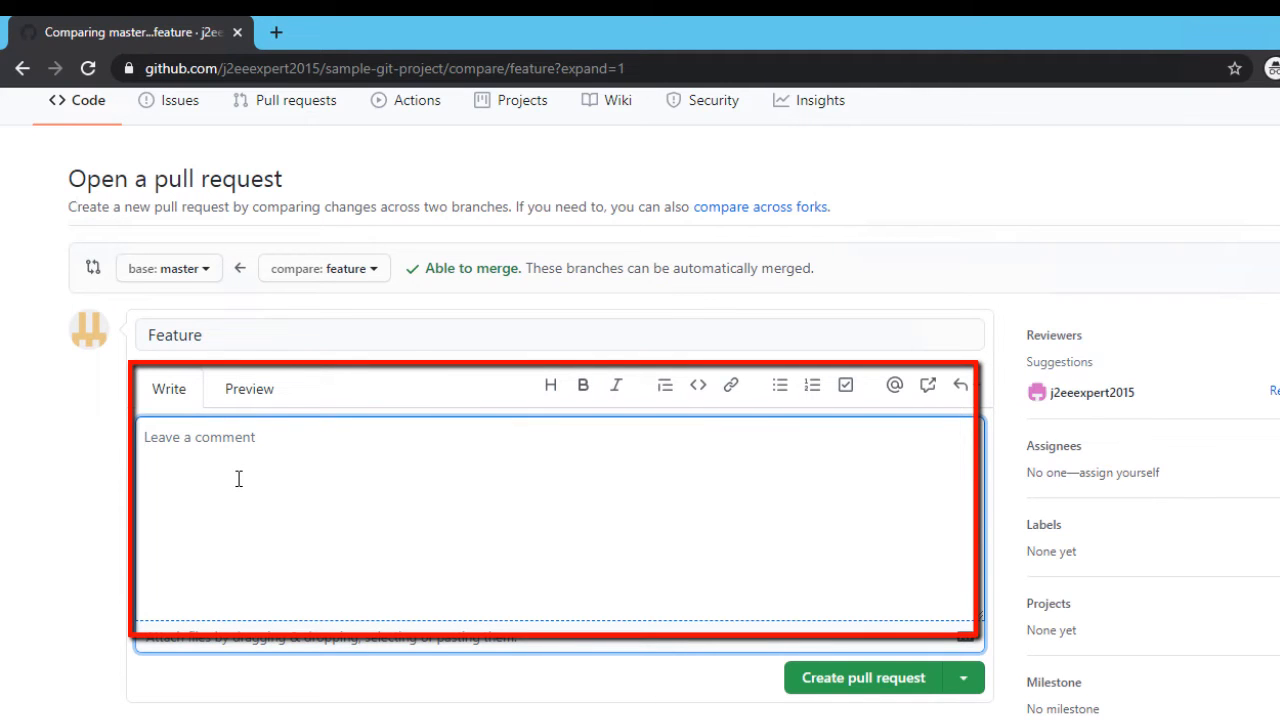
type("Added change for calculator")
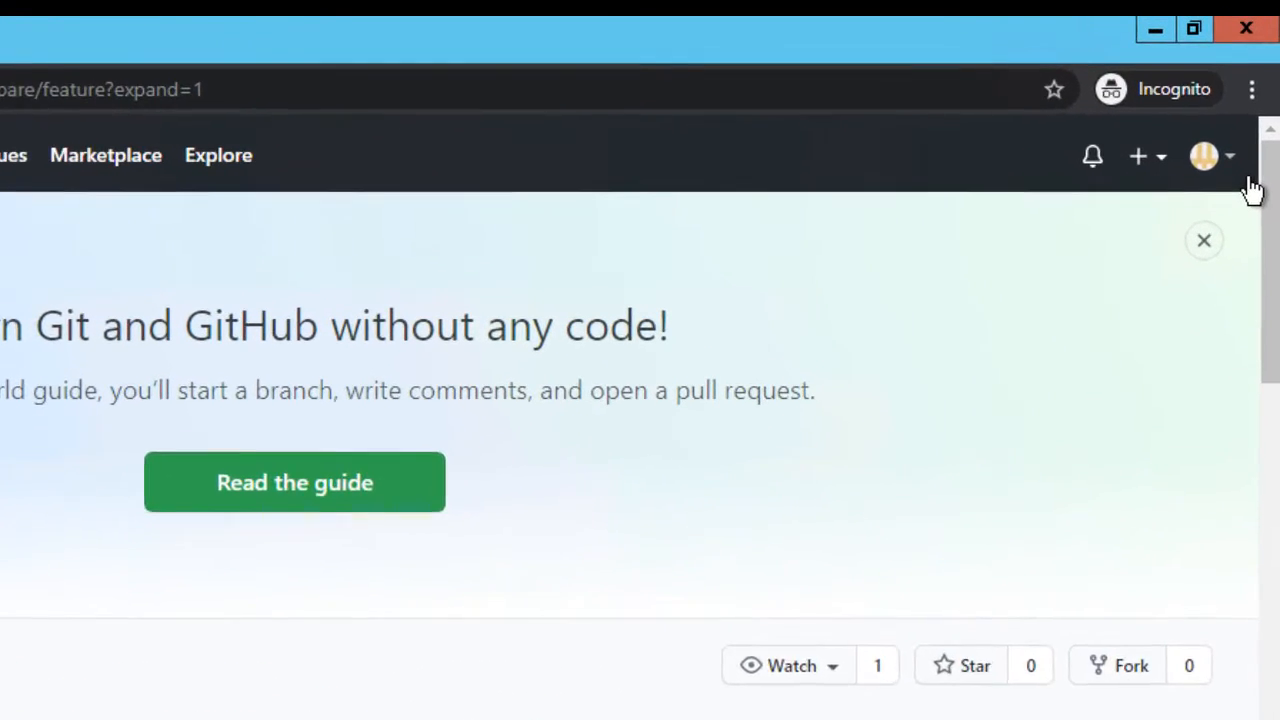
left_click(1204, 156)
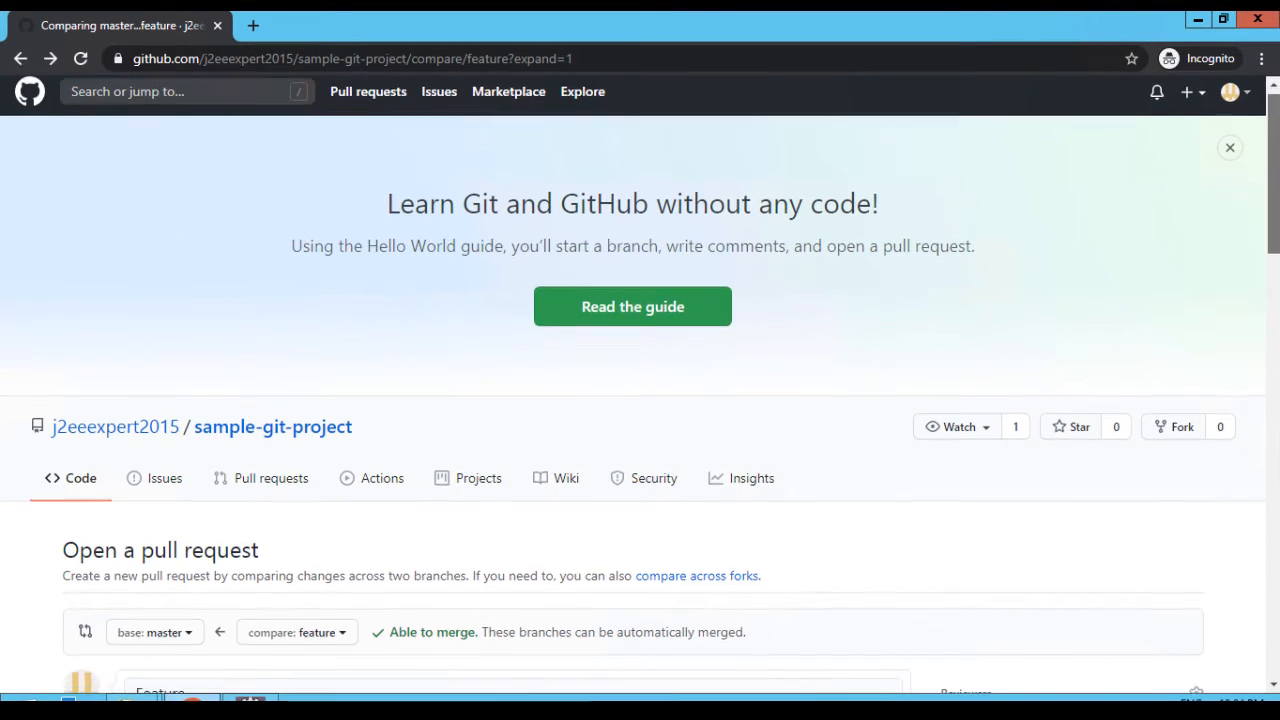
scroll("down", 3)
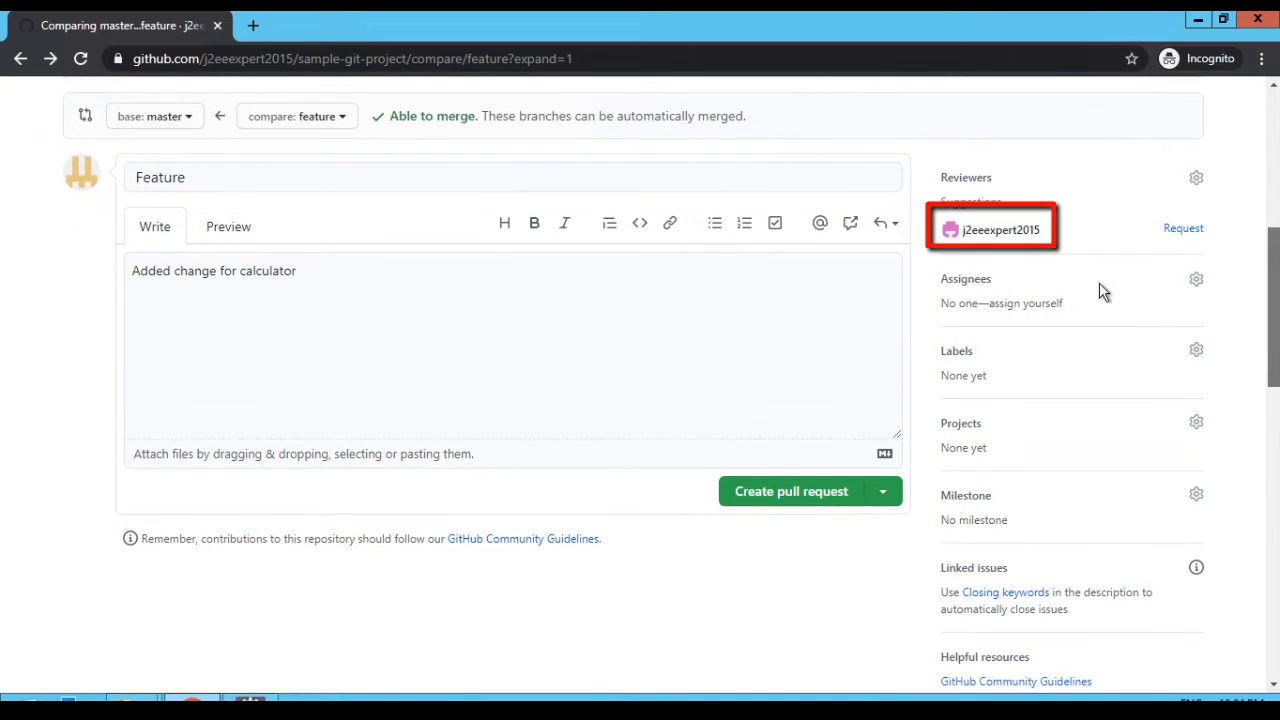
mouse_move(999, 250)
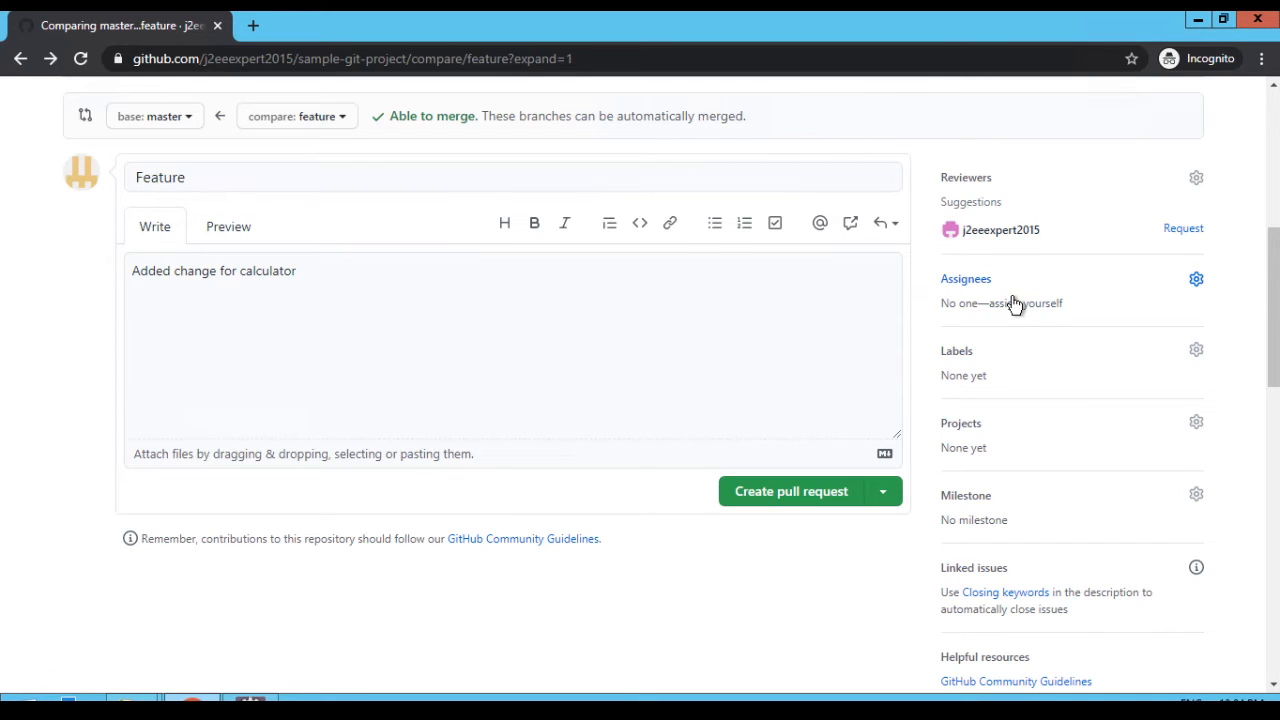
mouse_move(1008, 302)
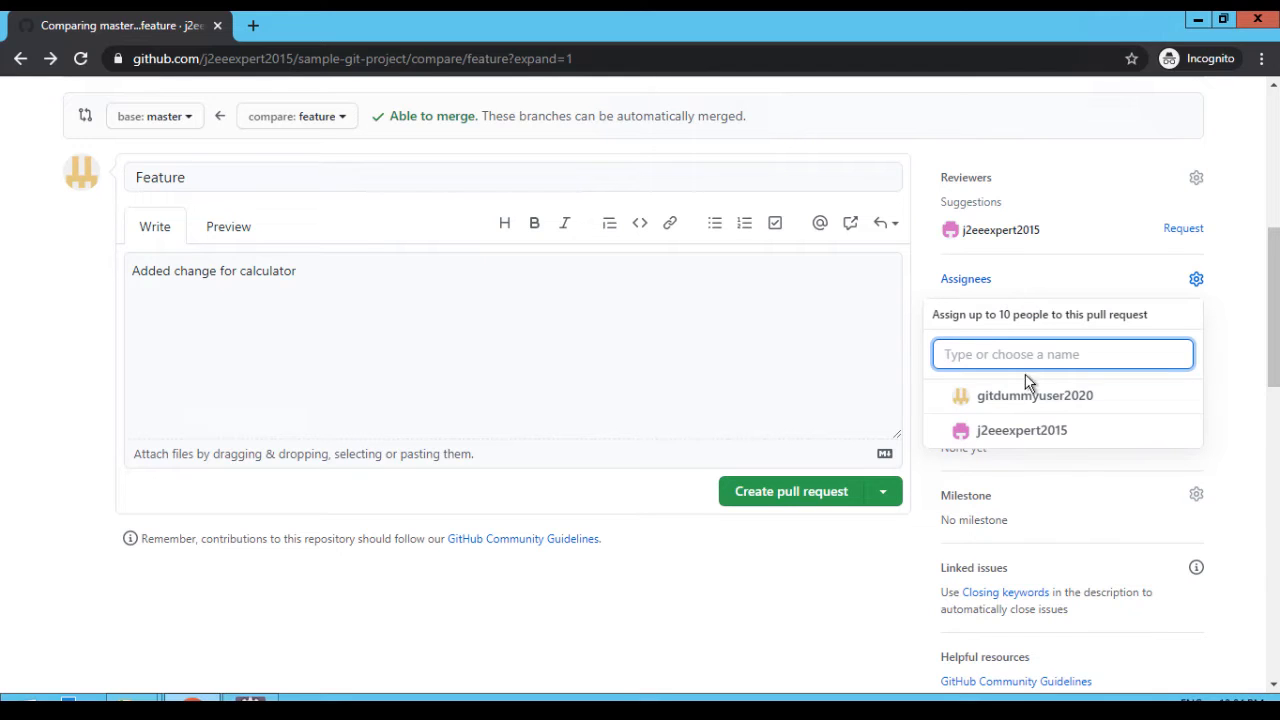
mouse_move(1021, 430)
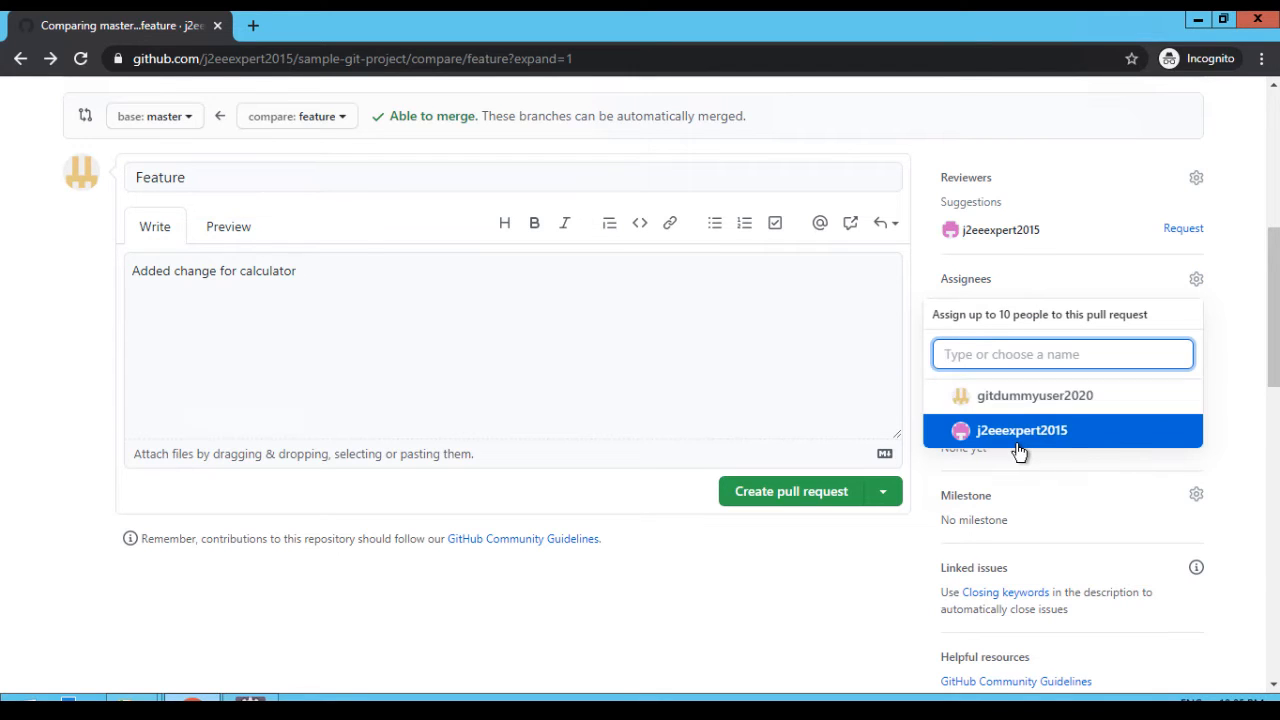
mouse_move(1093, 452)
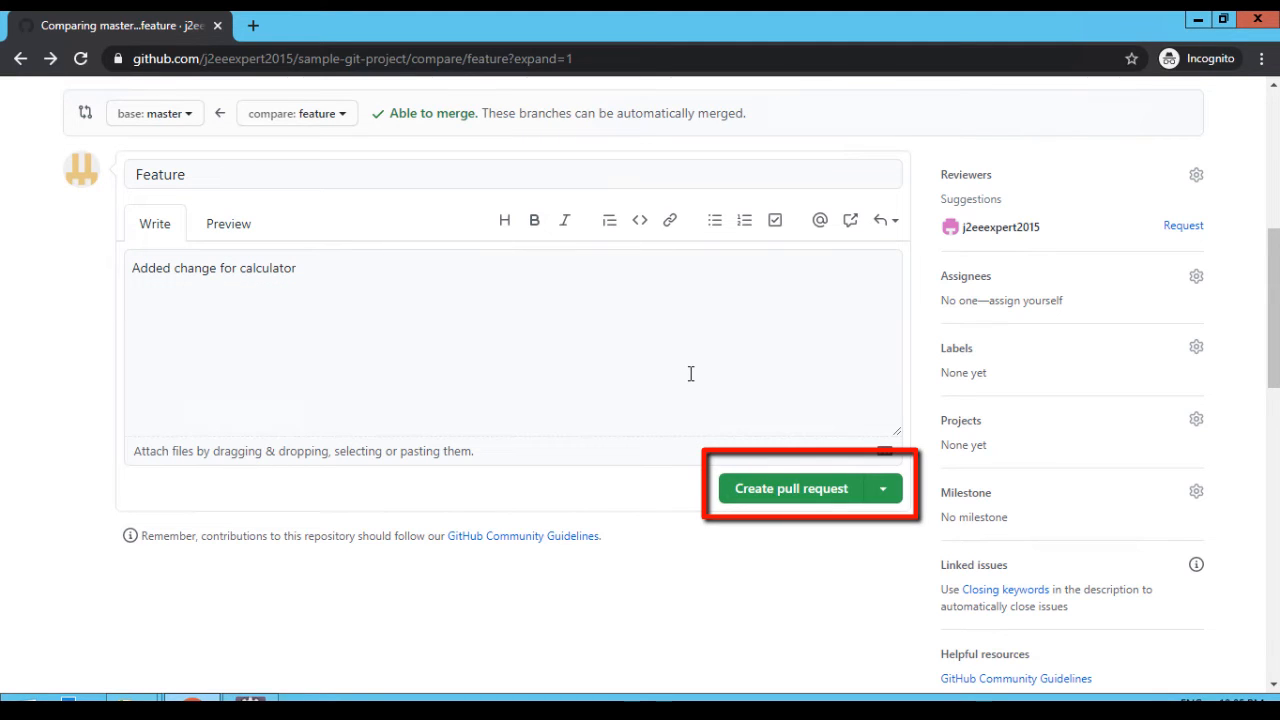
mouse_move(898, 510)
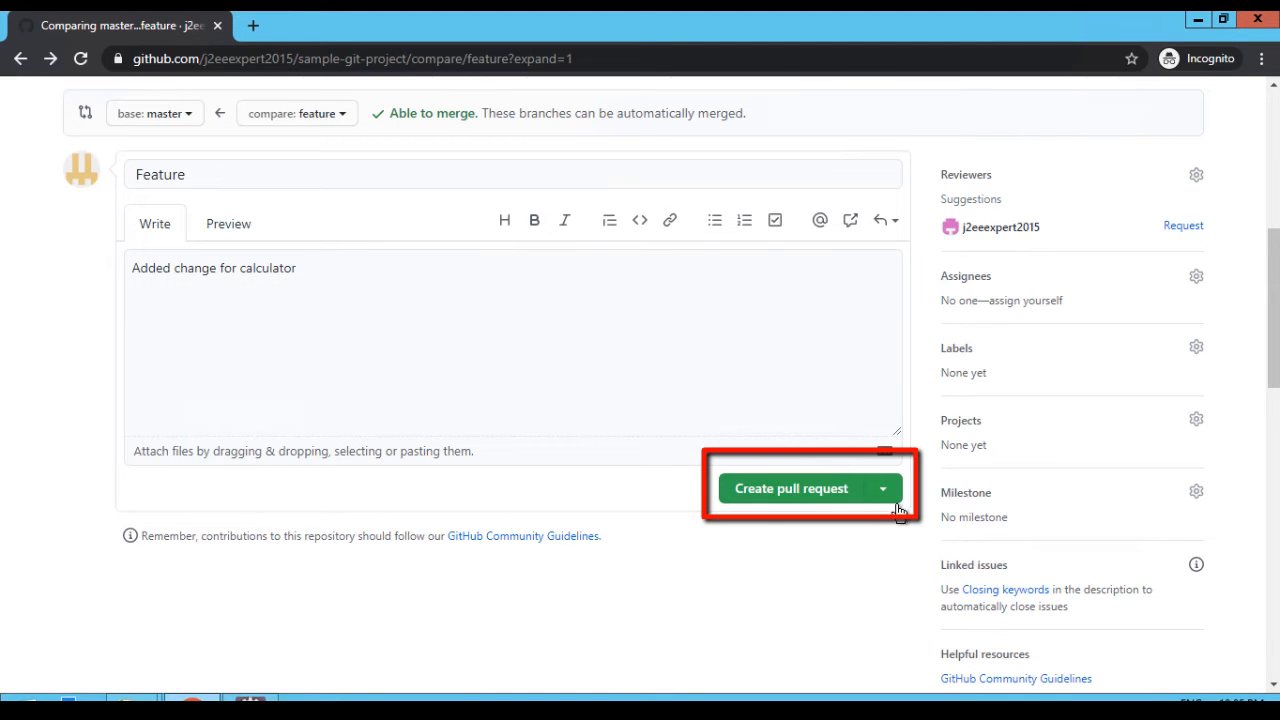
Create the Feature pull request from feature into master.
left_click(882, 488)
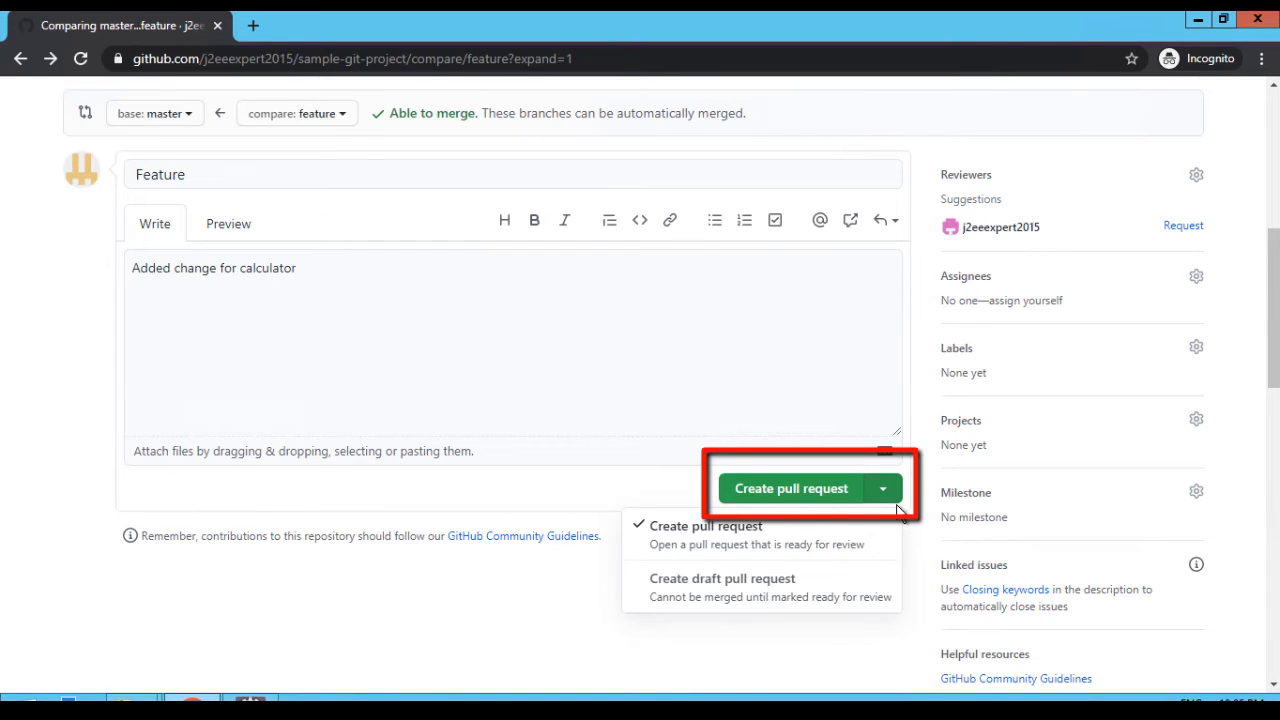
mouse_move(825, 507)
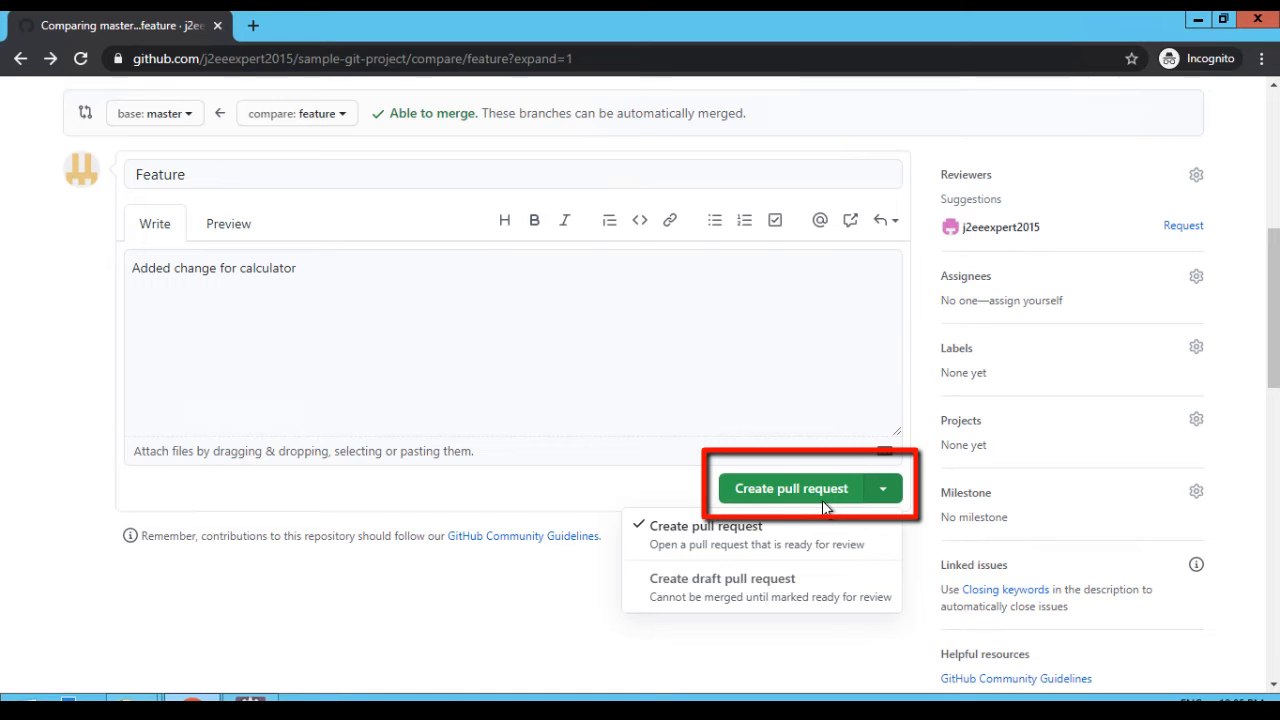
left_click(791, 488)
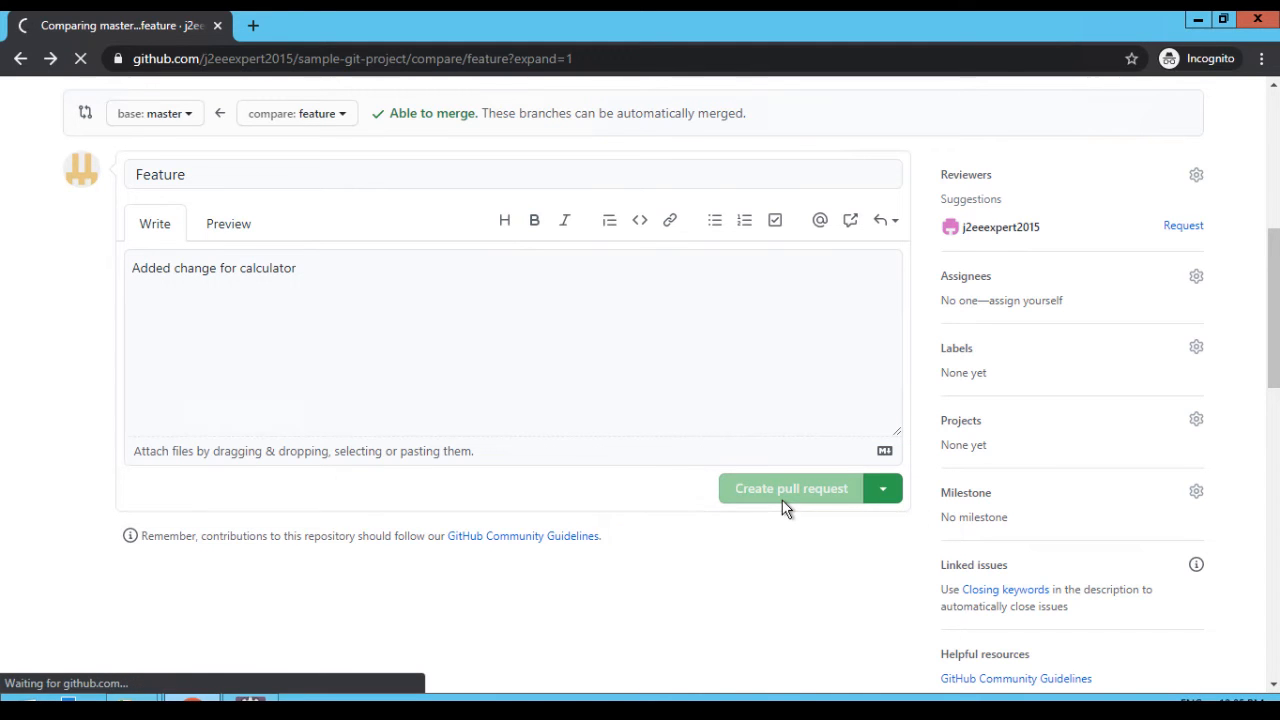
Let the Feature #3 page load and scroll down to its merge section.
left_click(790, 488)
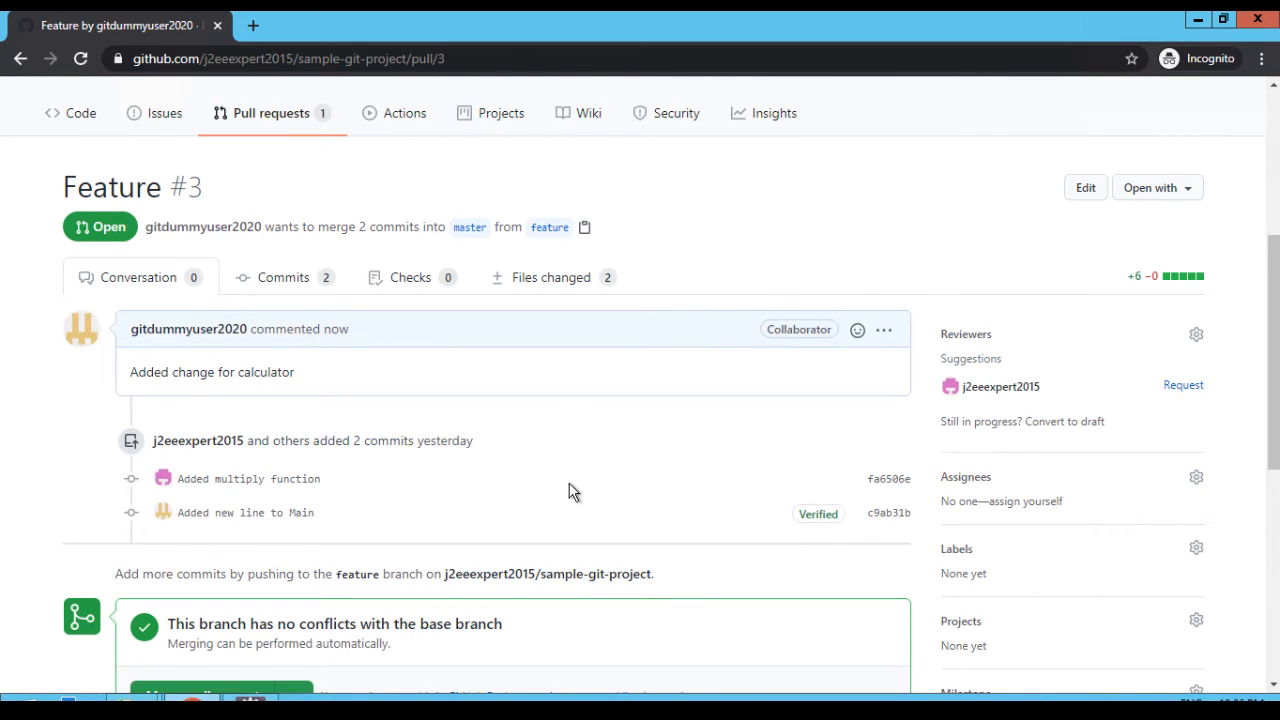
mouse_move(370, 455)
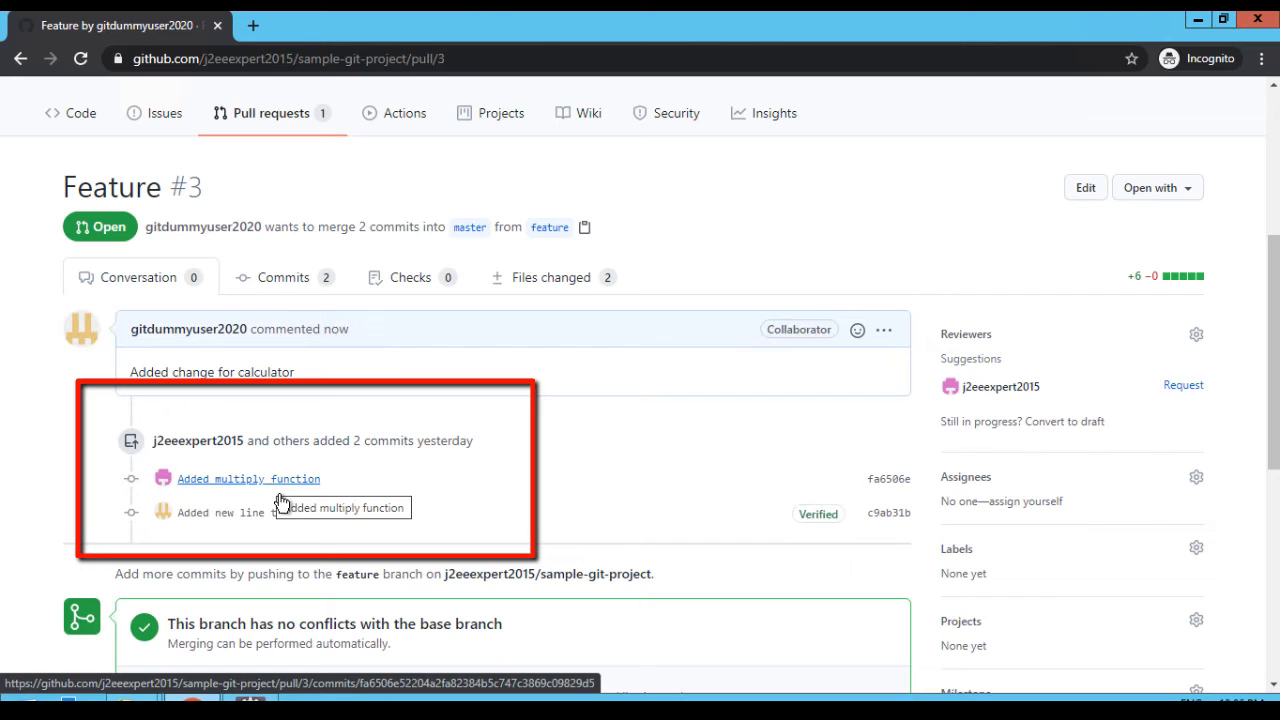
mouse_move(465, 441)
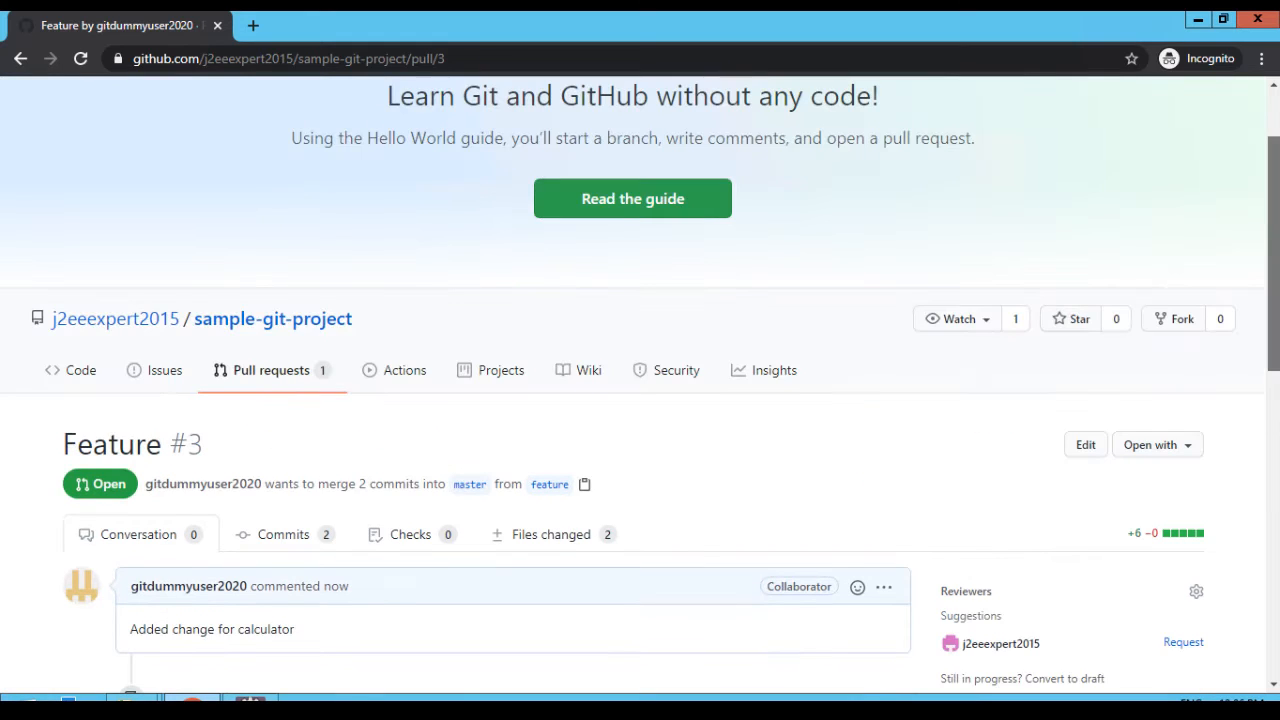
scroll("down", 3)
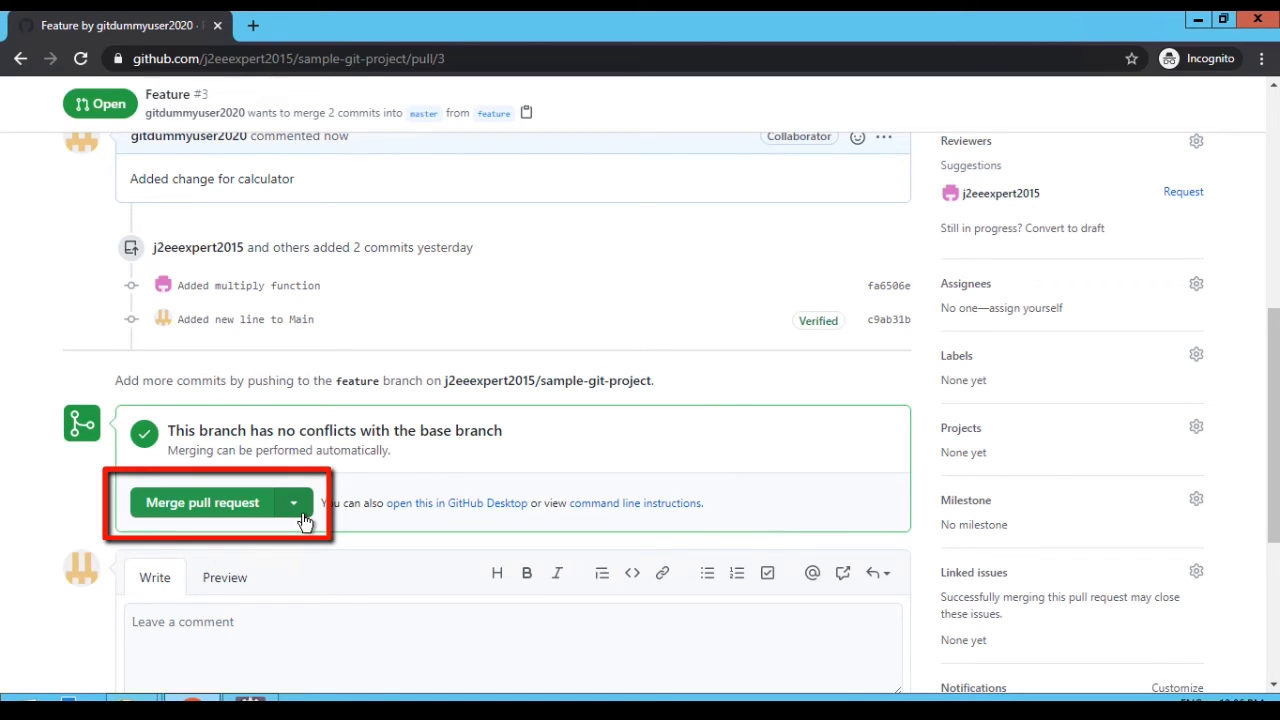
scroll("down", 3)
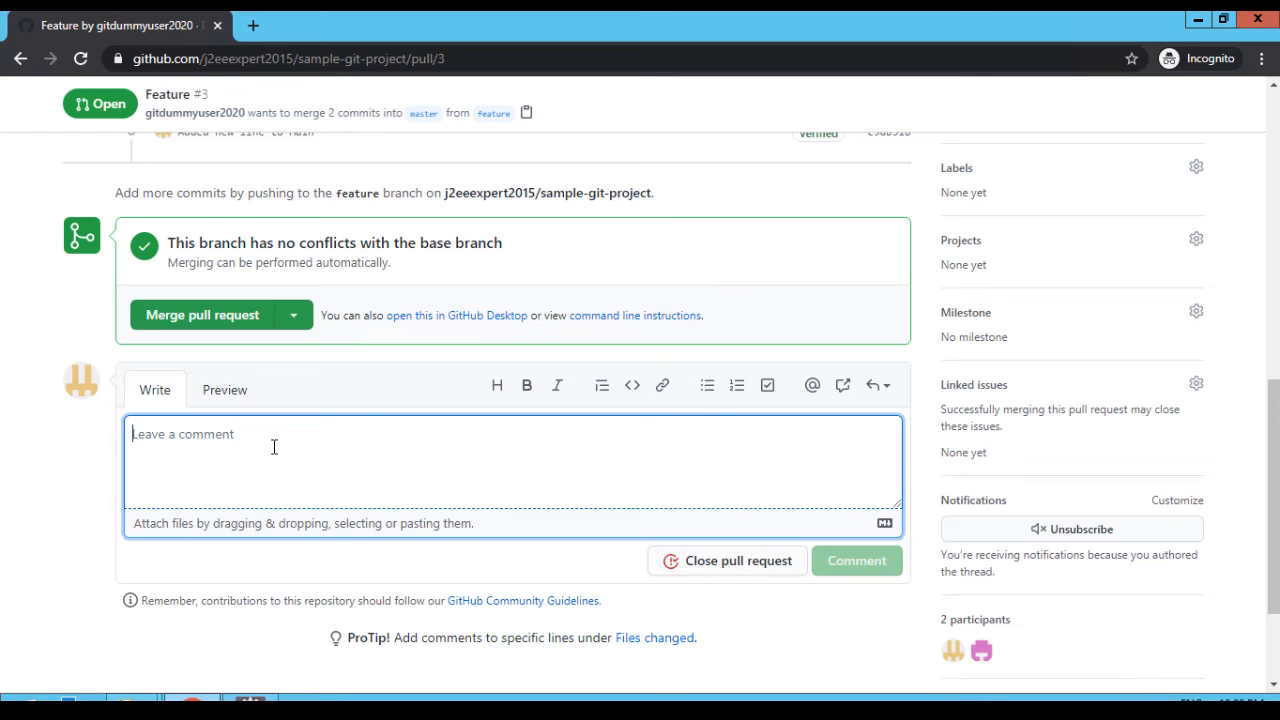
Post the comment 'Please review and merge .' on Feature #3.
type("Please review and merge .")
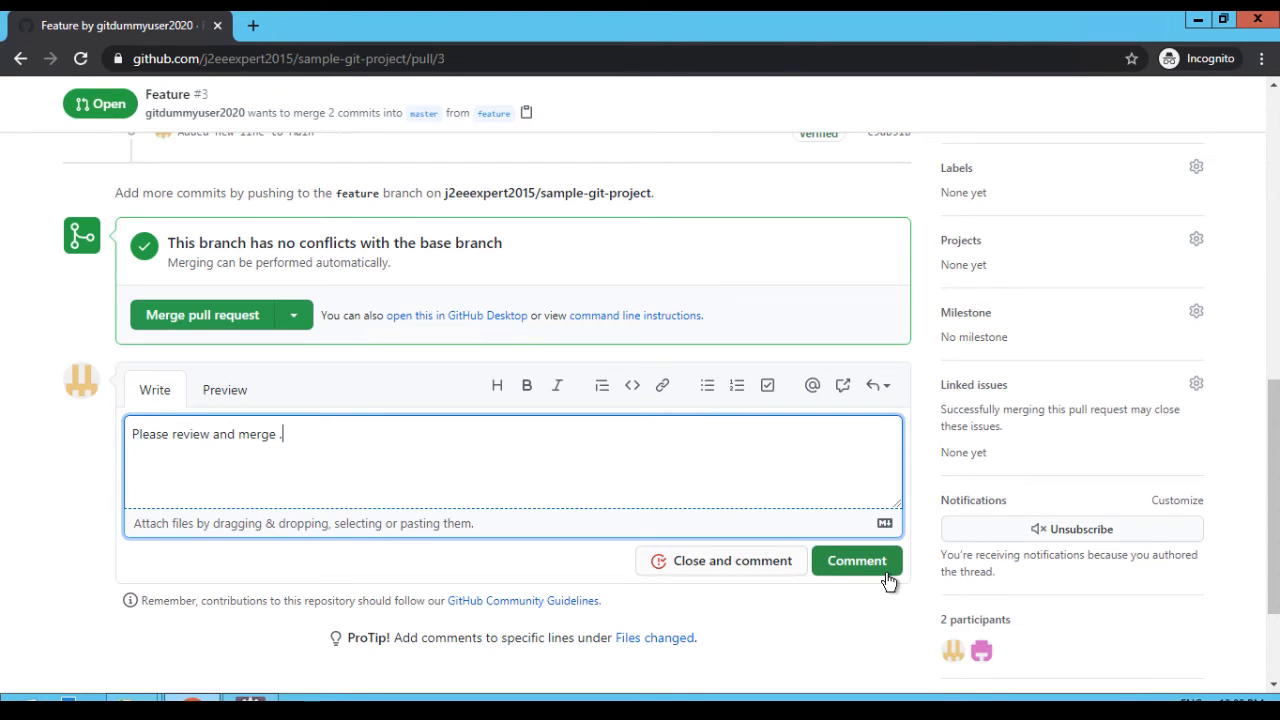
left_click(856, 560)
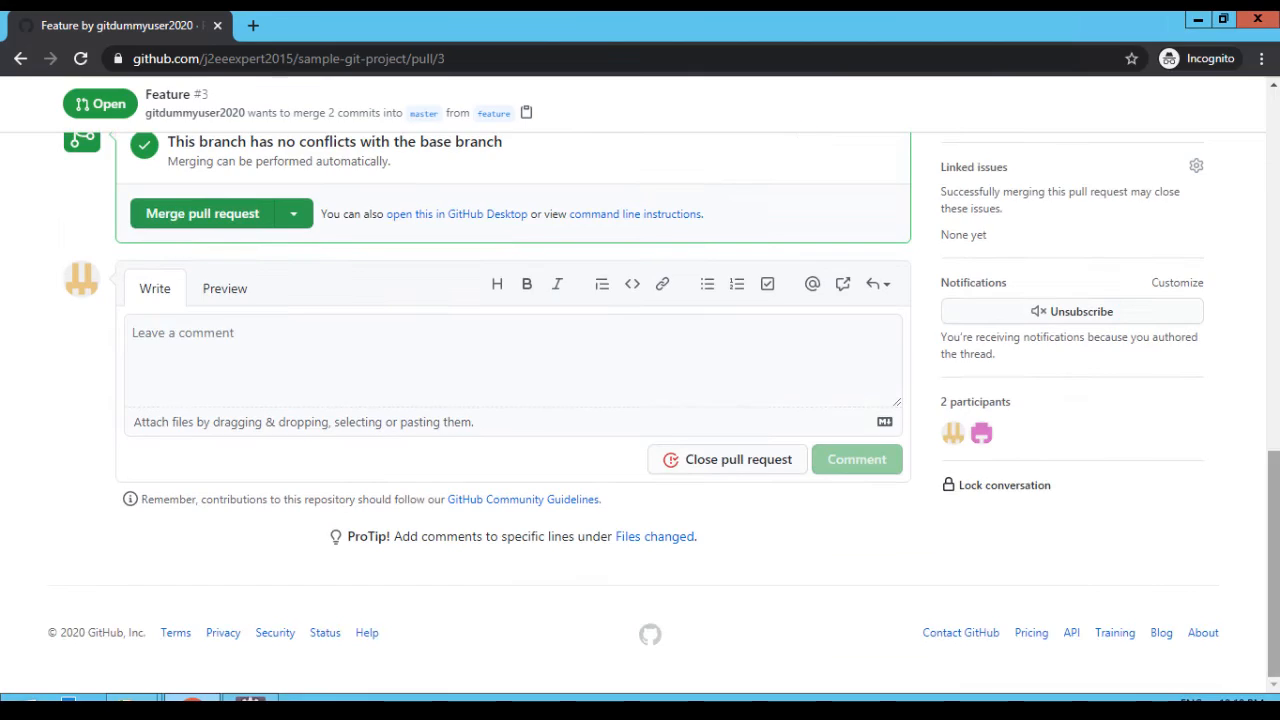
scroll("up", 3)
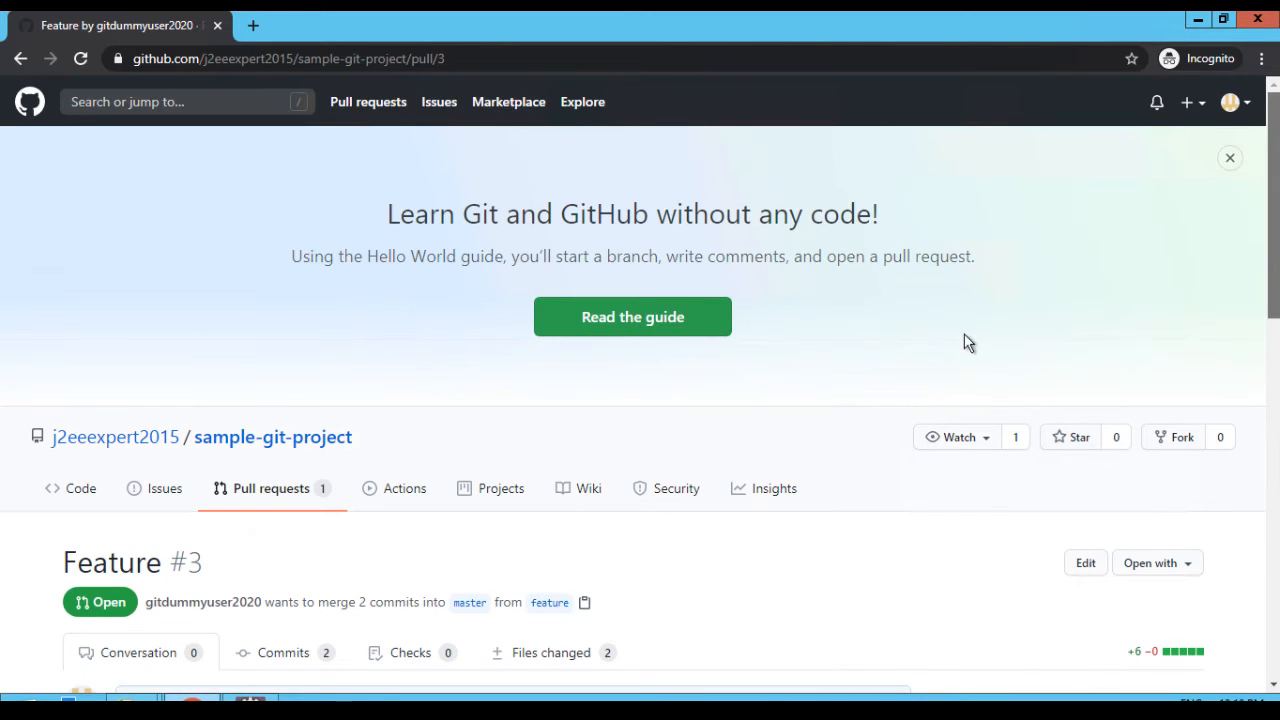
mouse_move(272, 437)
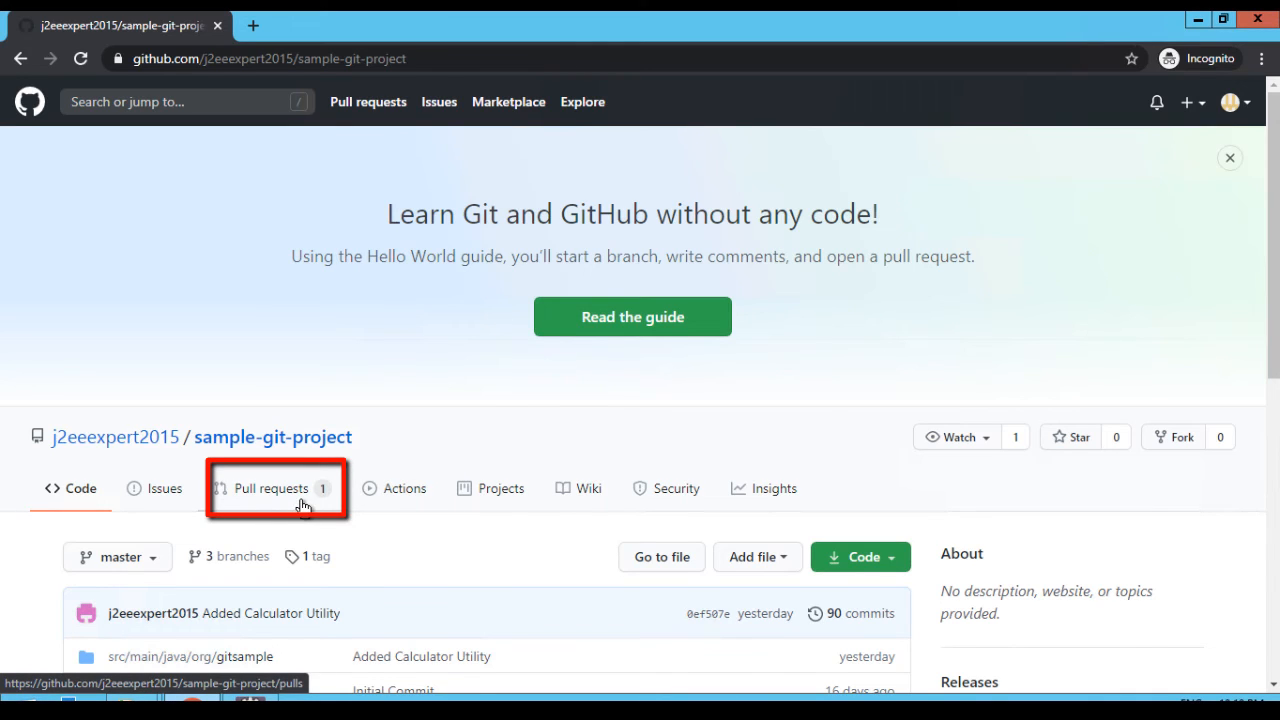
Show the sample-git-project pull requests list with Feature #3 open.
left_click(270, 488)
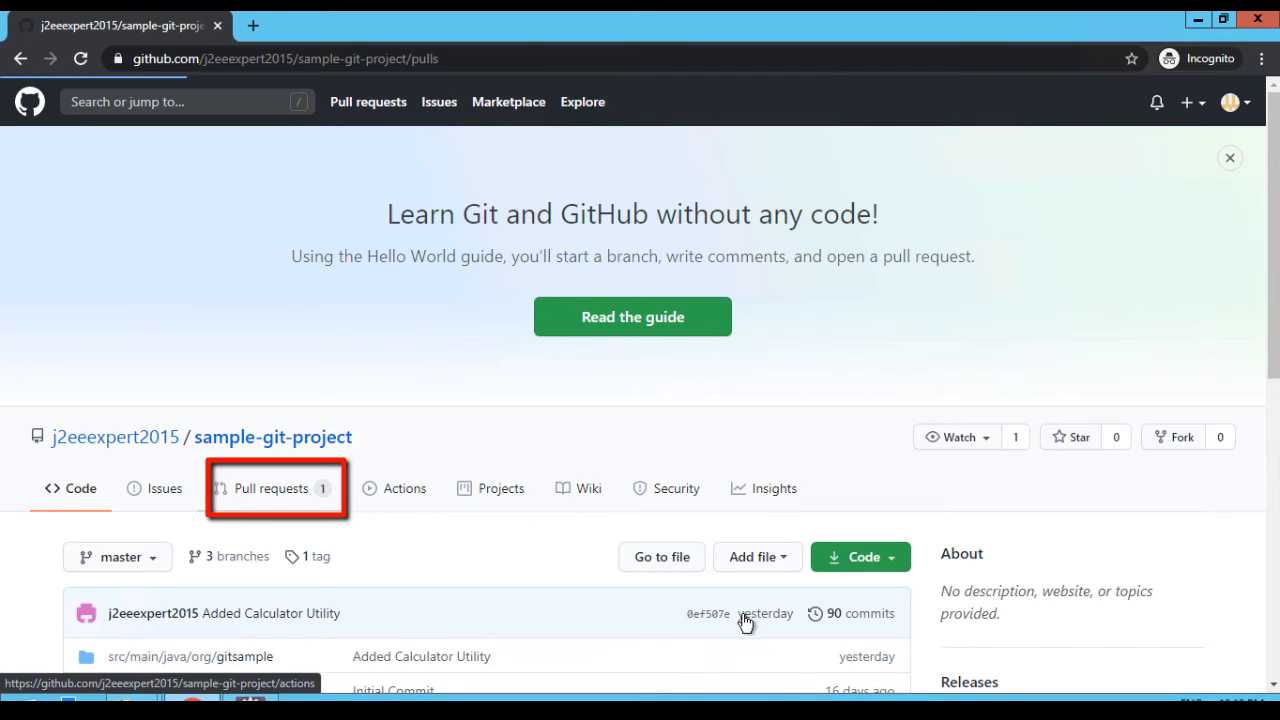
left_click(270, 488)
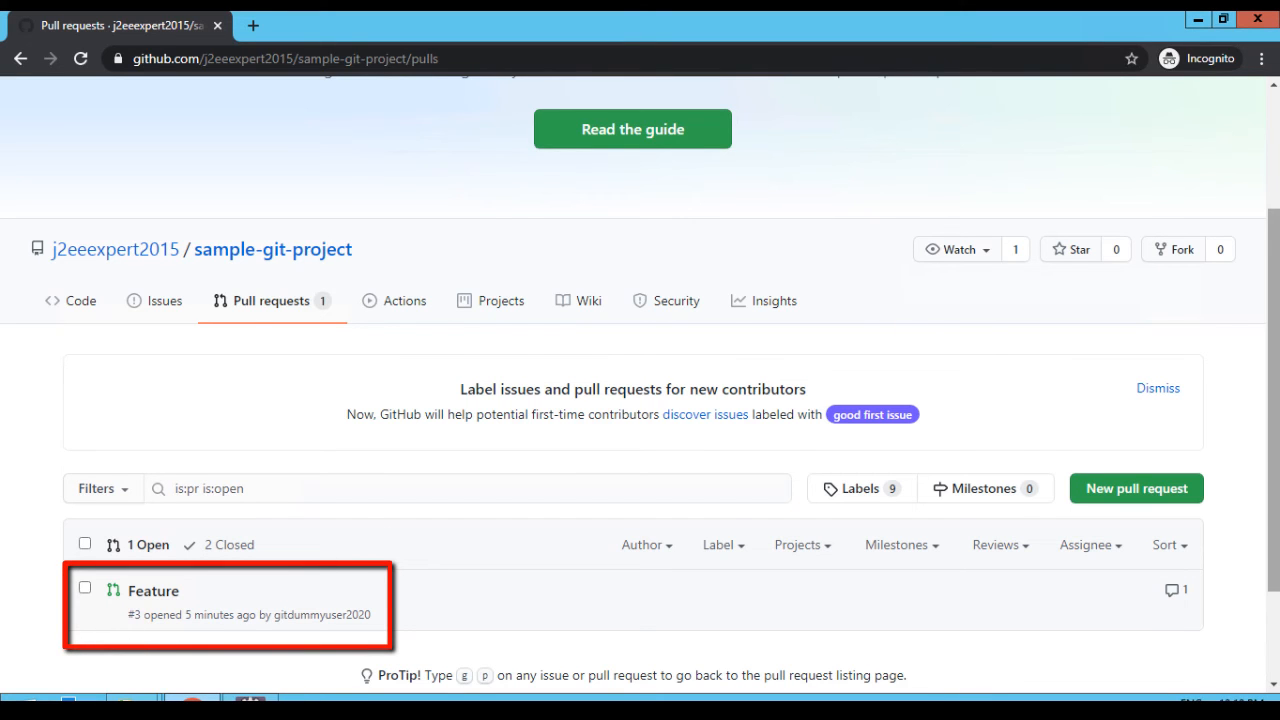
scroll("down", 3)
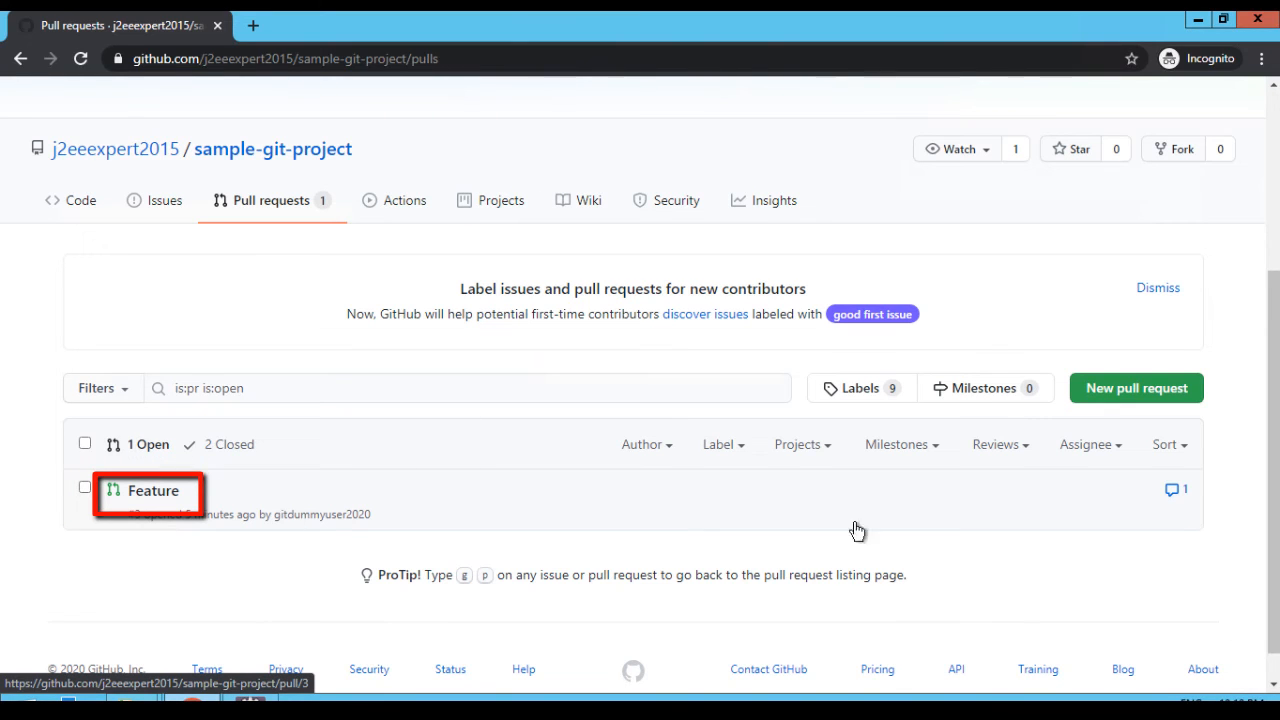
Reopen the Feature #3 pull request and view its 2 commits.
left_click(153, 490)
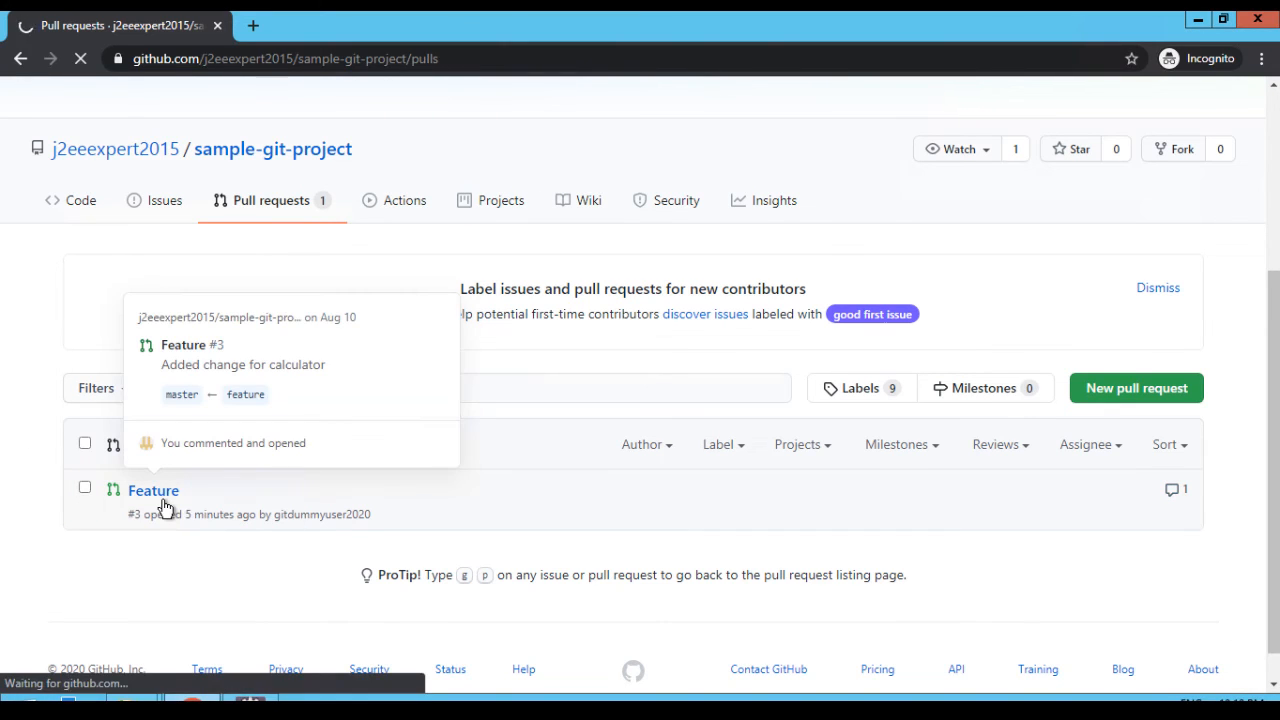
left_click(153, 490)
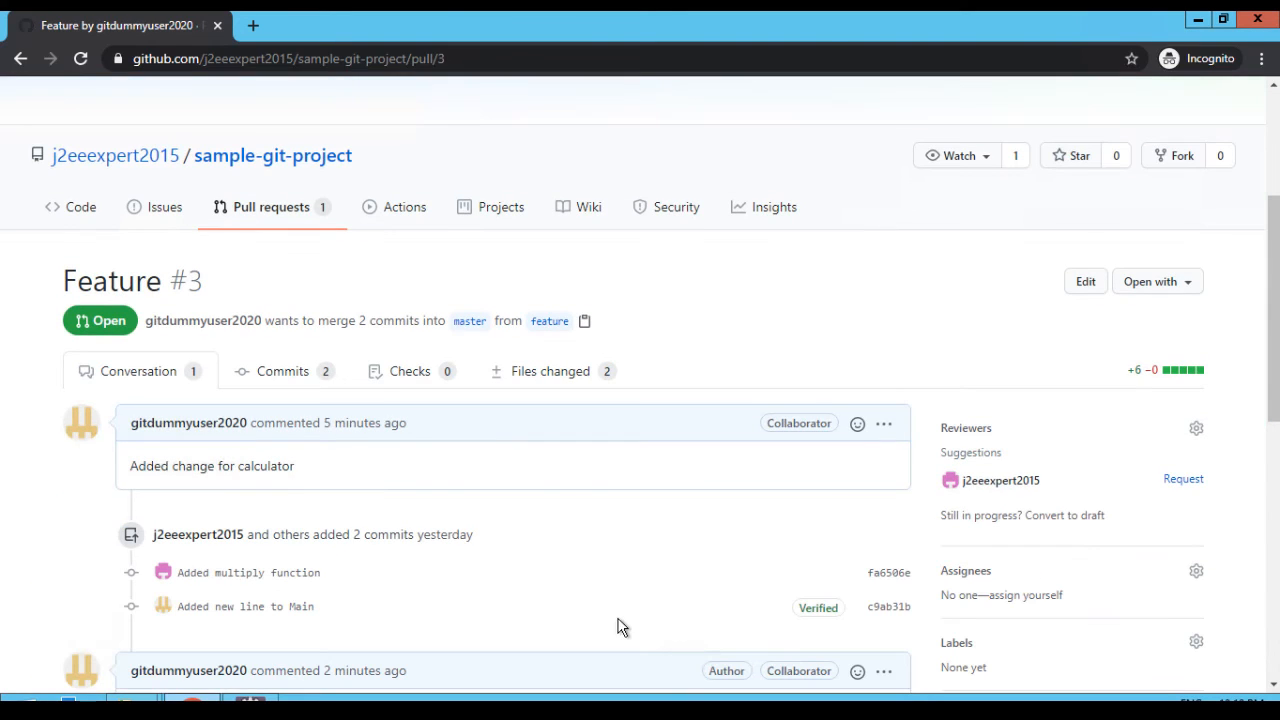
mouse_move(185, 493)
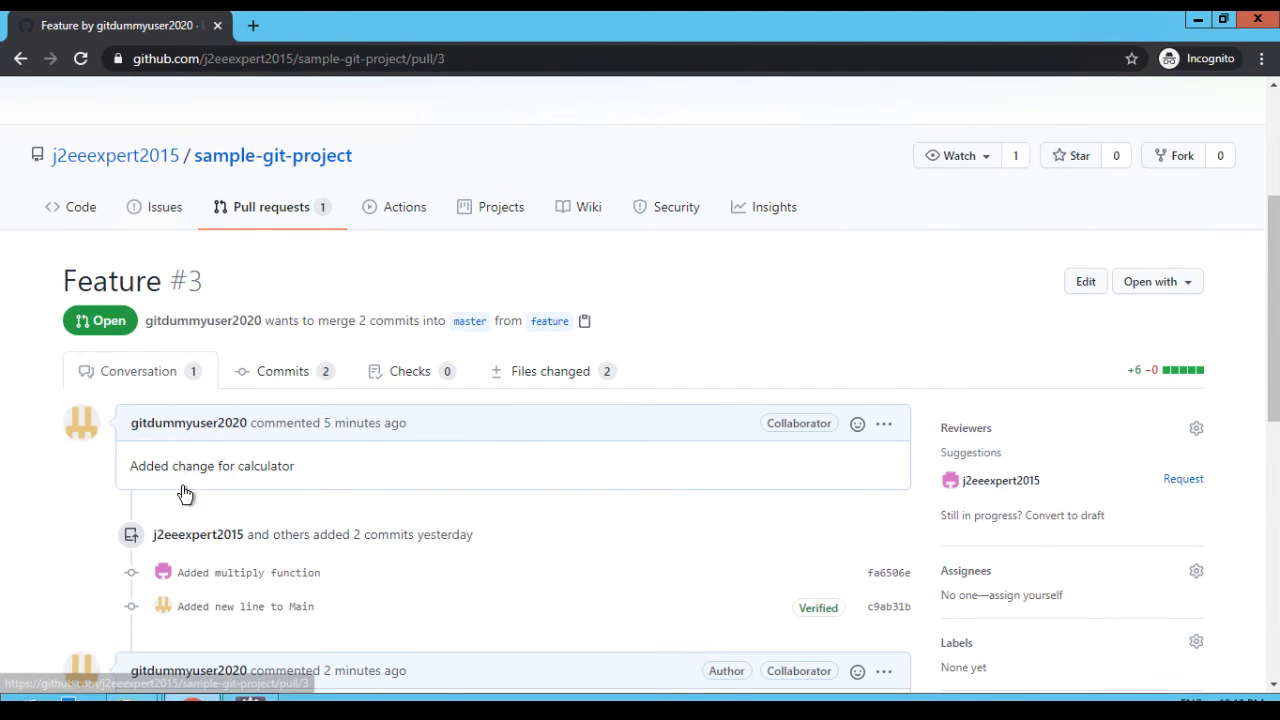
scroll("down", 3)
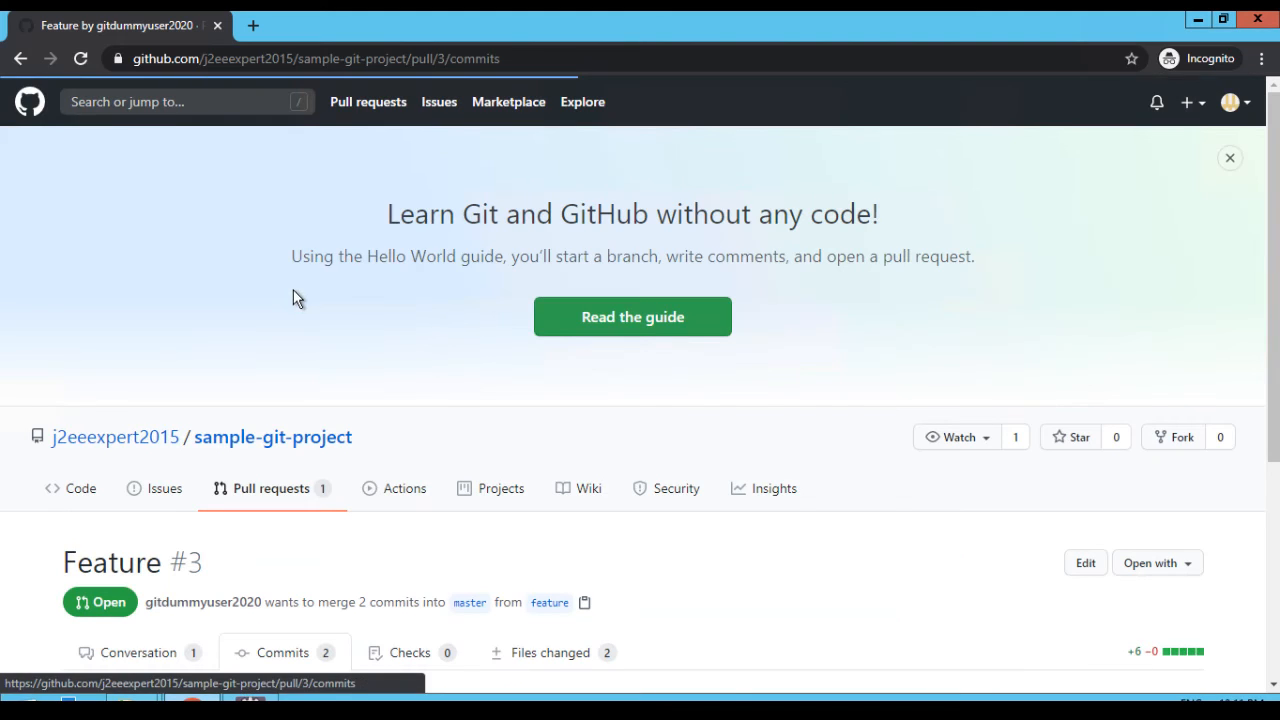
Scroll through Feature #3's two commits toward the Files changed tab.
scroll("down", 3)
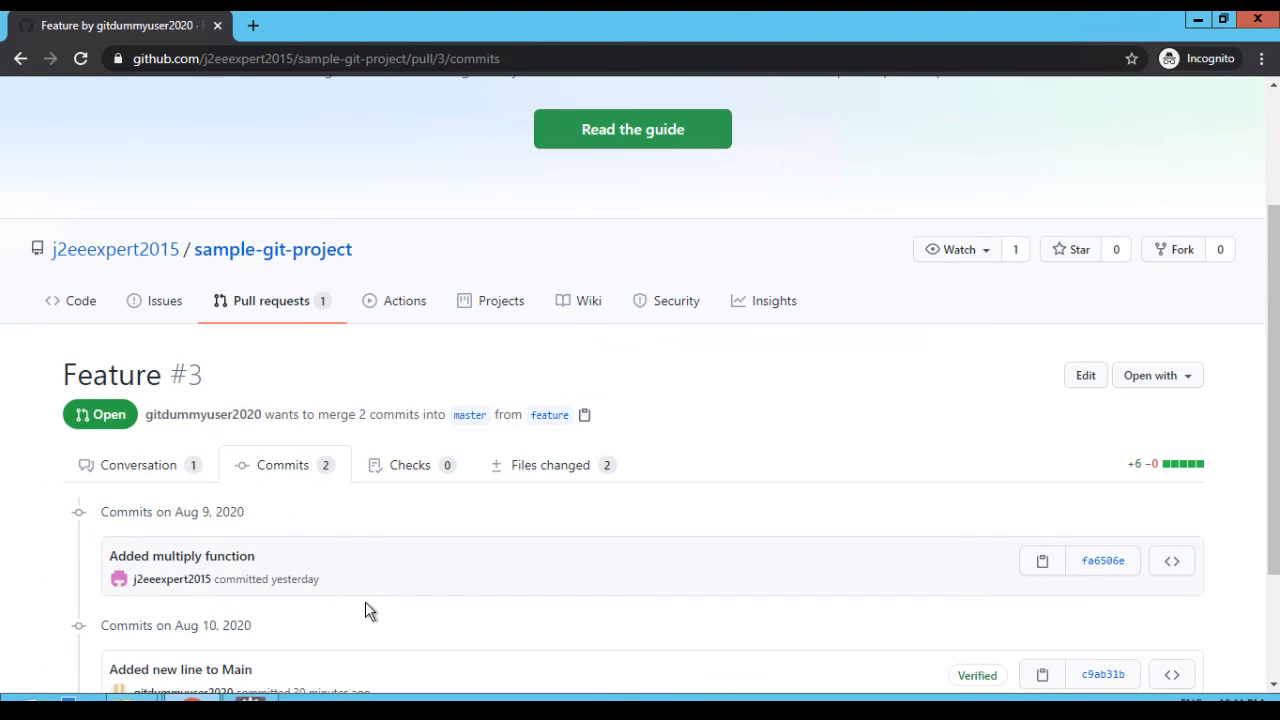
scroll("down", 3)
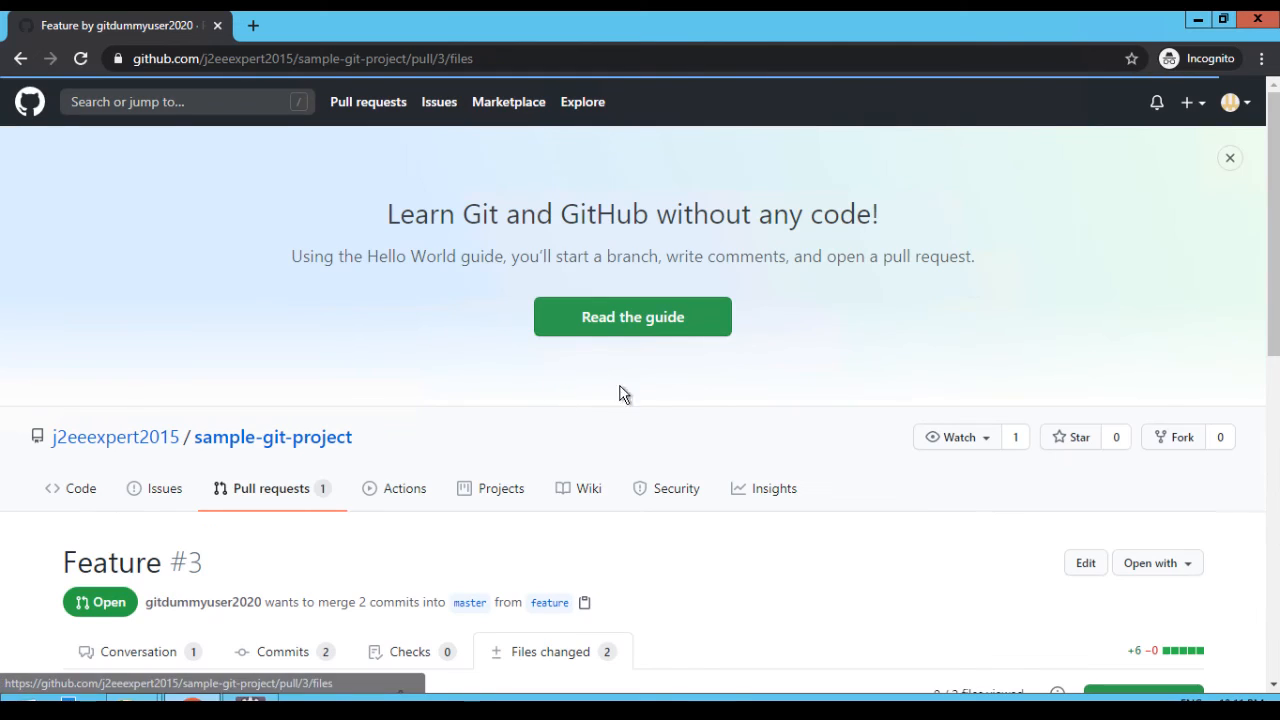
scroll("down", 3)
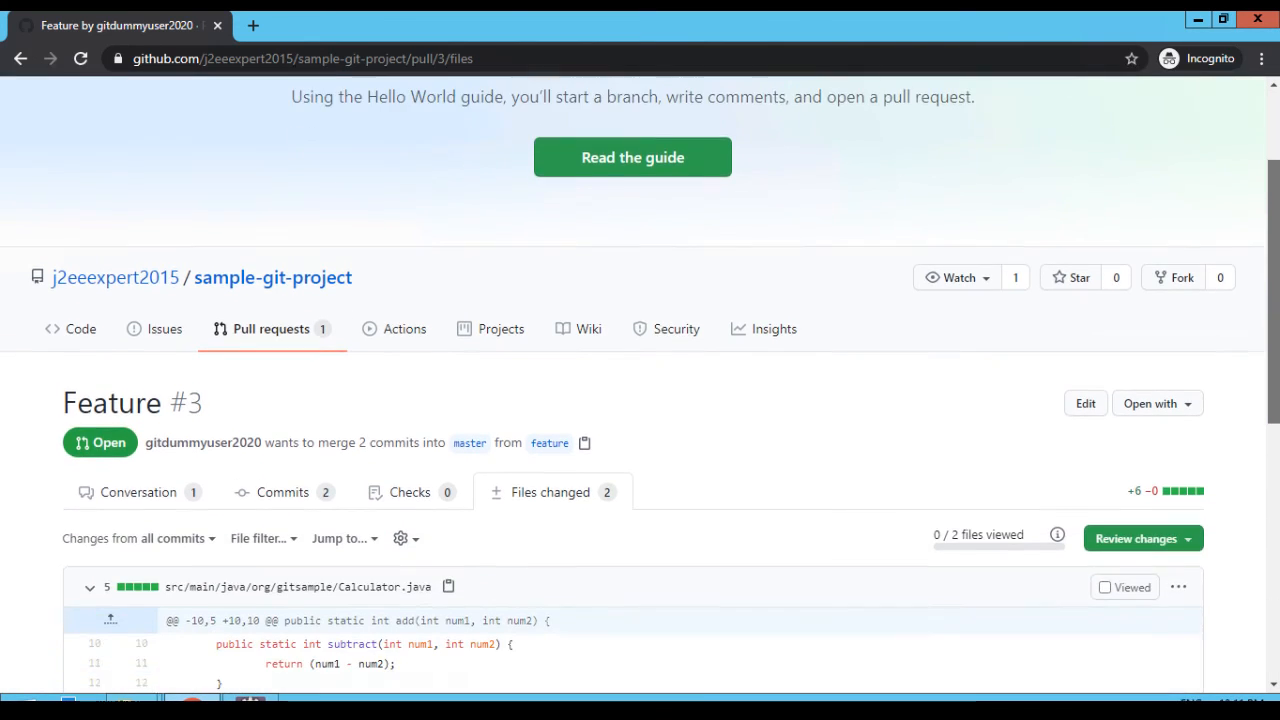
scroll("down", 3)
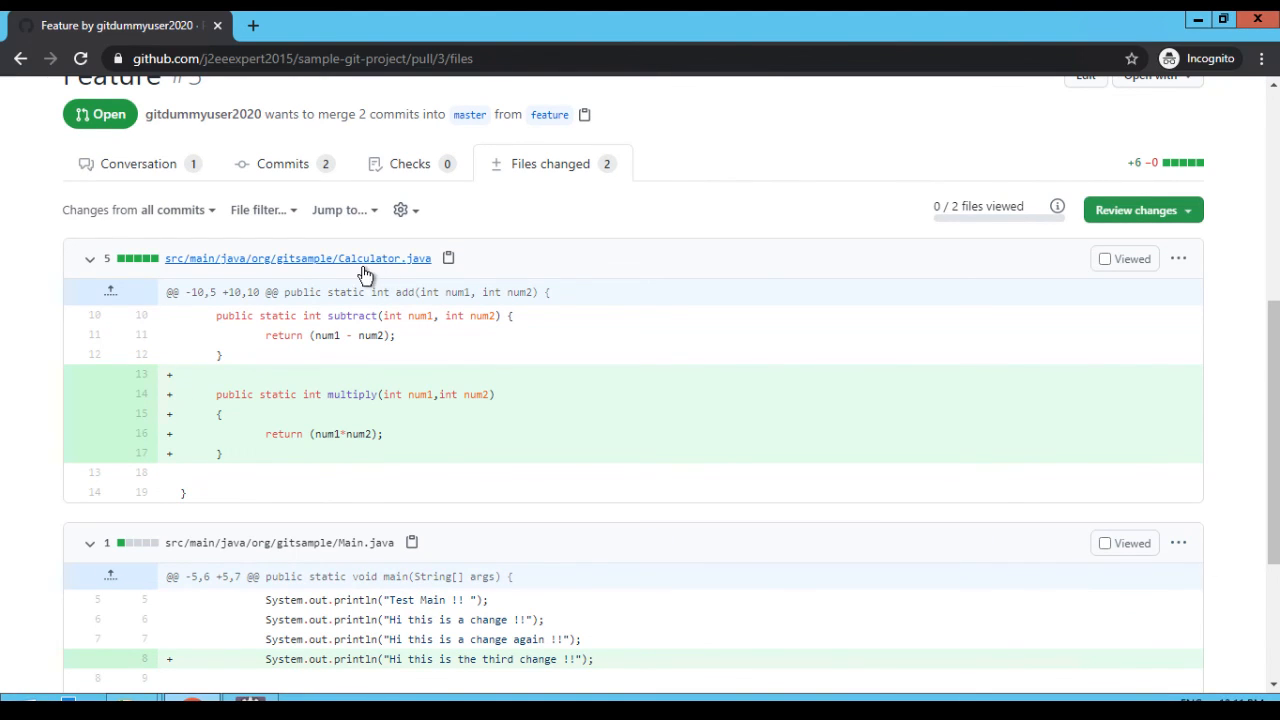
mouse_move(455, 305)
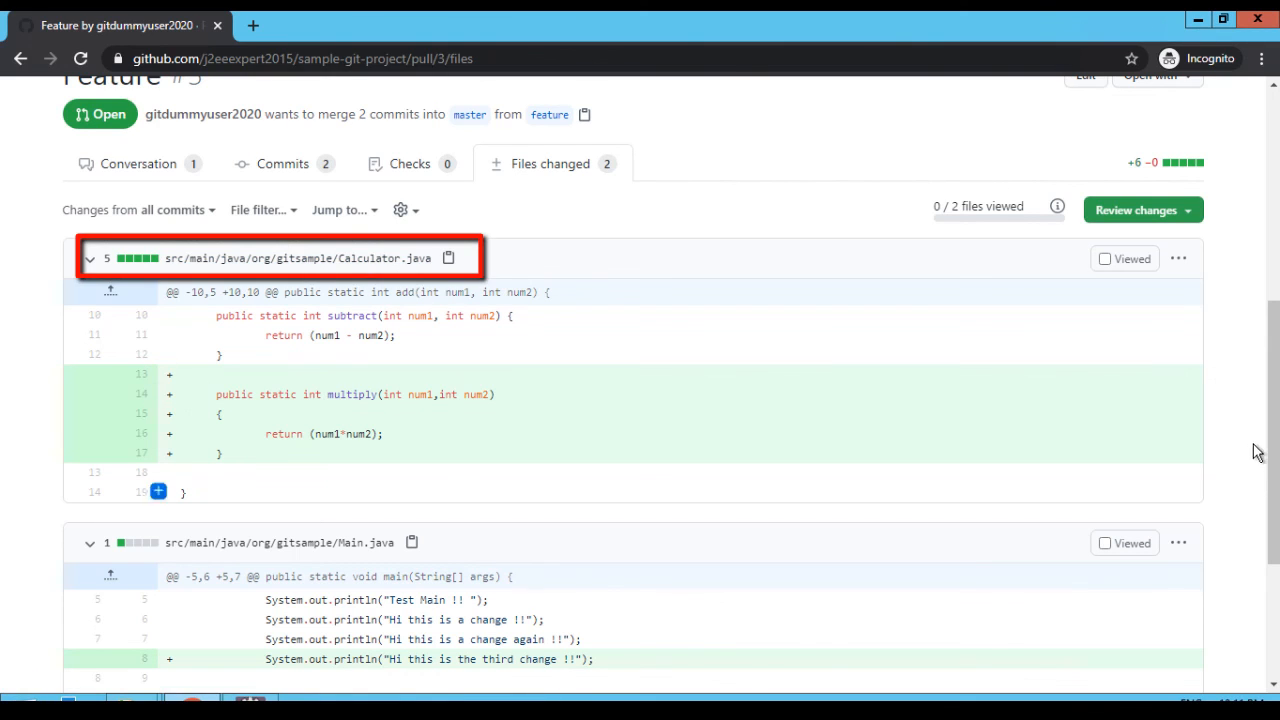
scroll("down", 3)
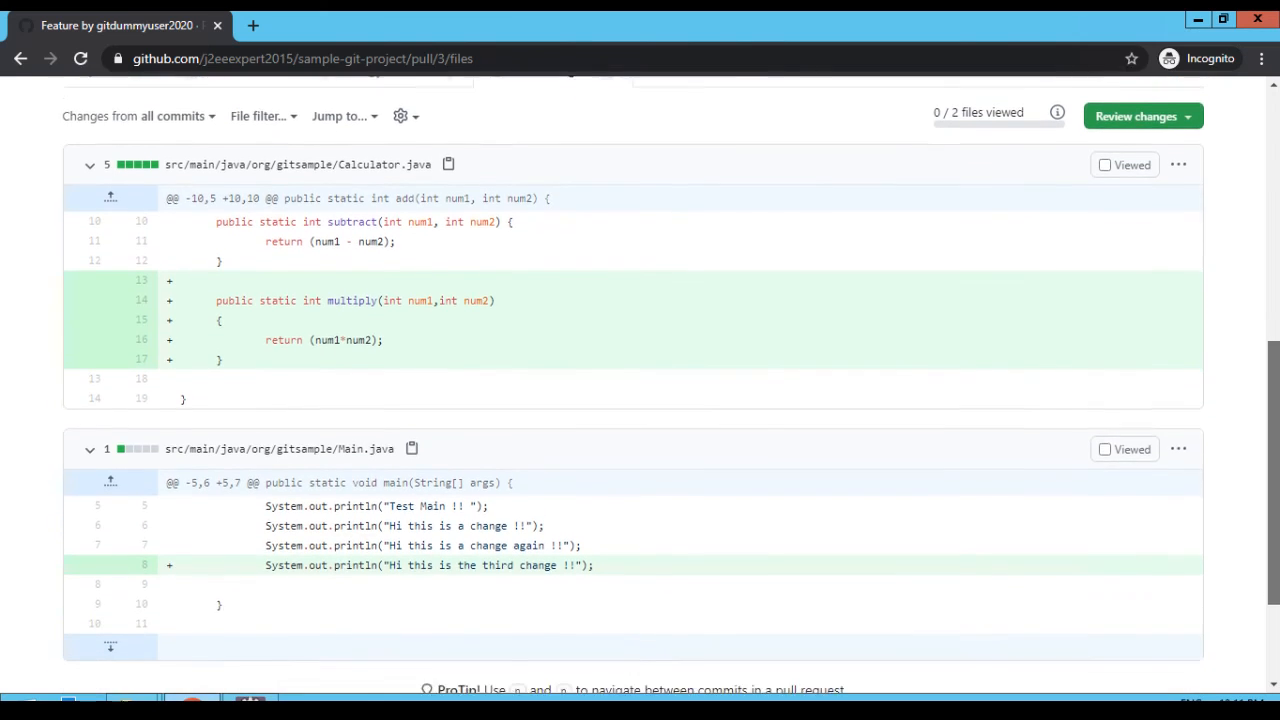
scroll("down", 3)
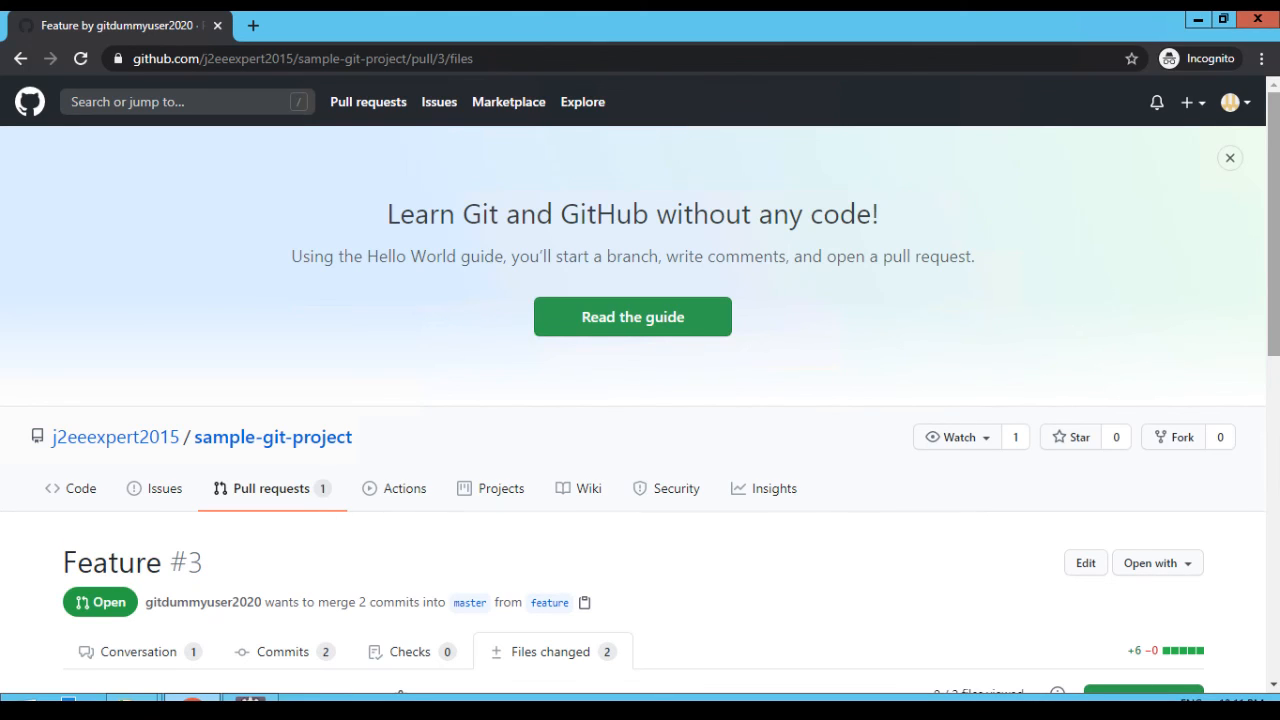
mouse_move(1258, 453)
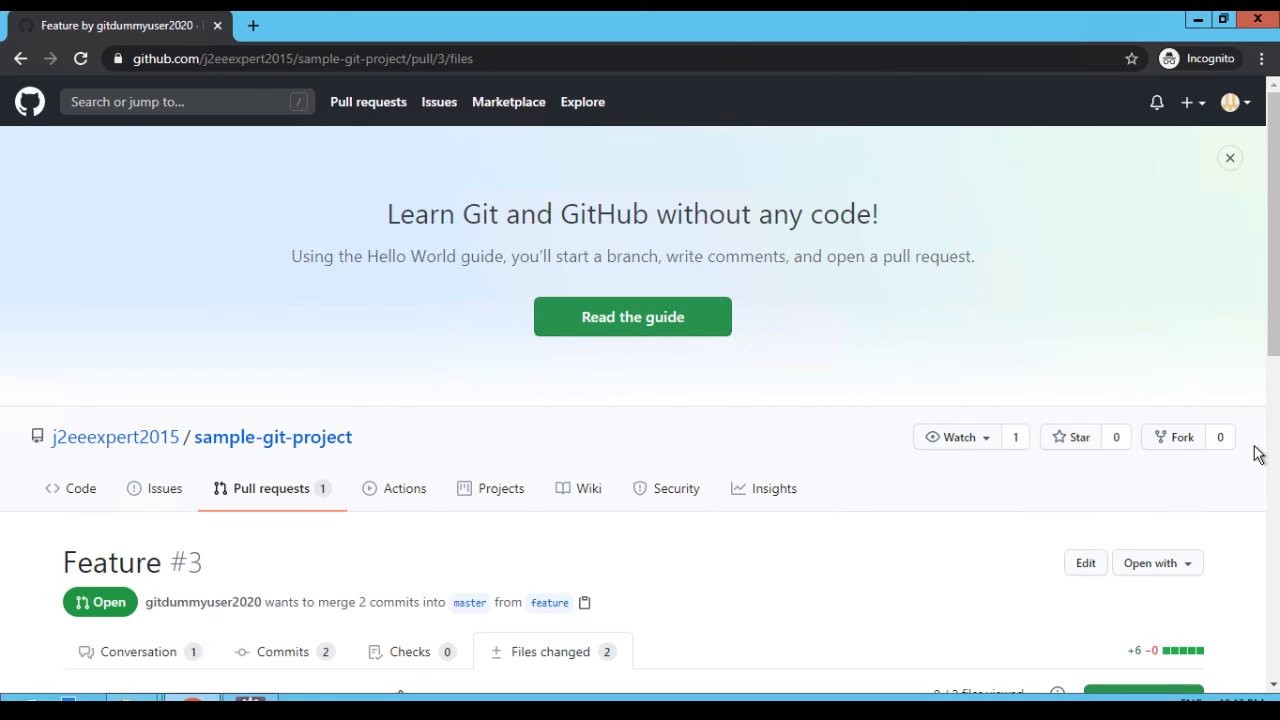
mouse_move(1135, 160)
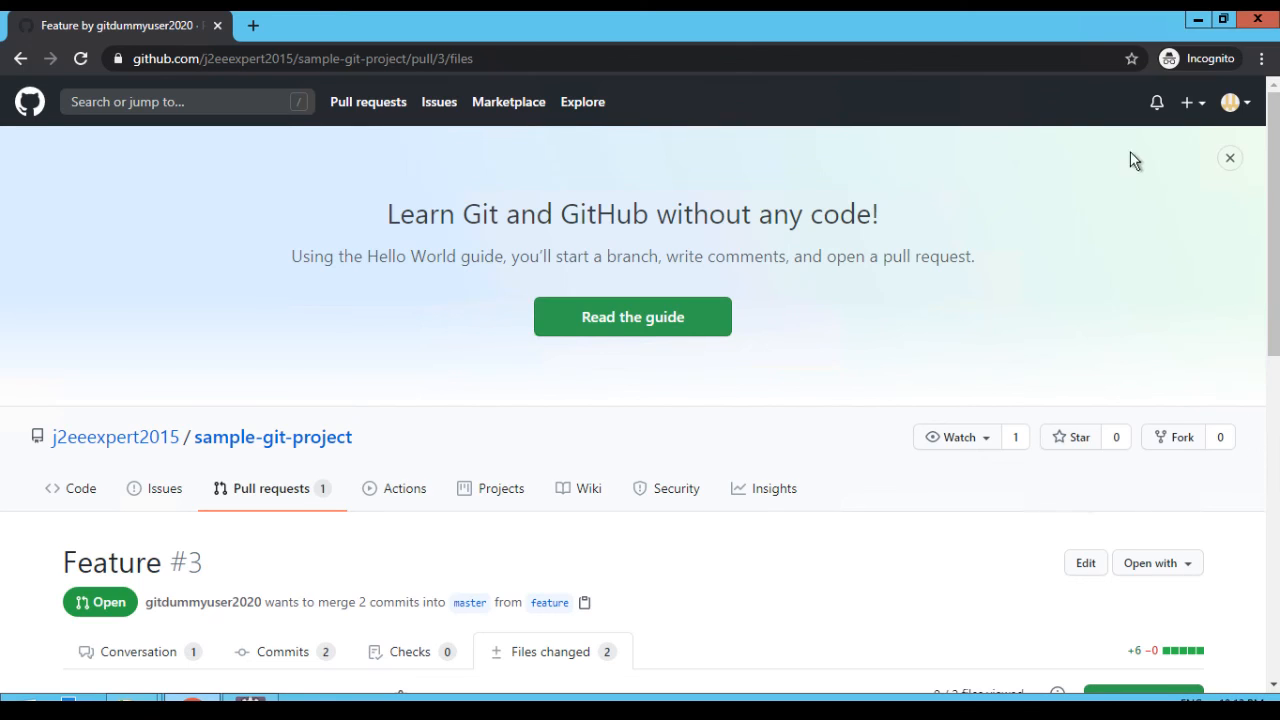